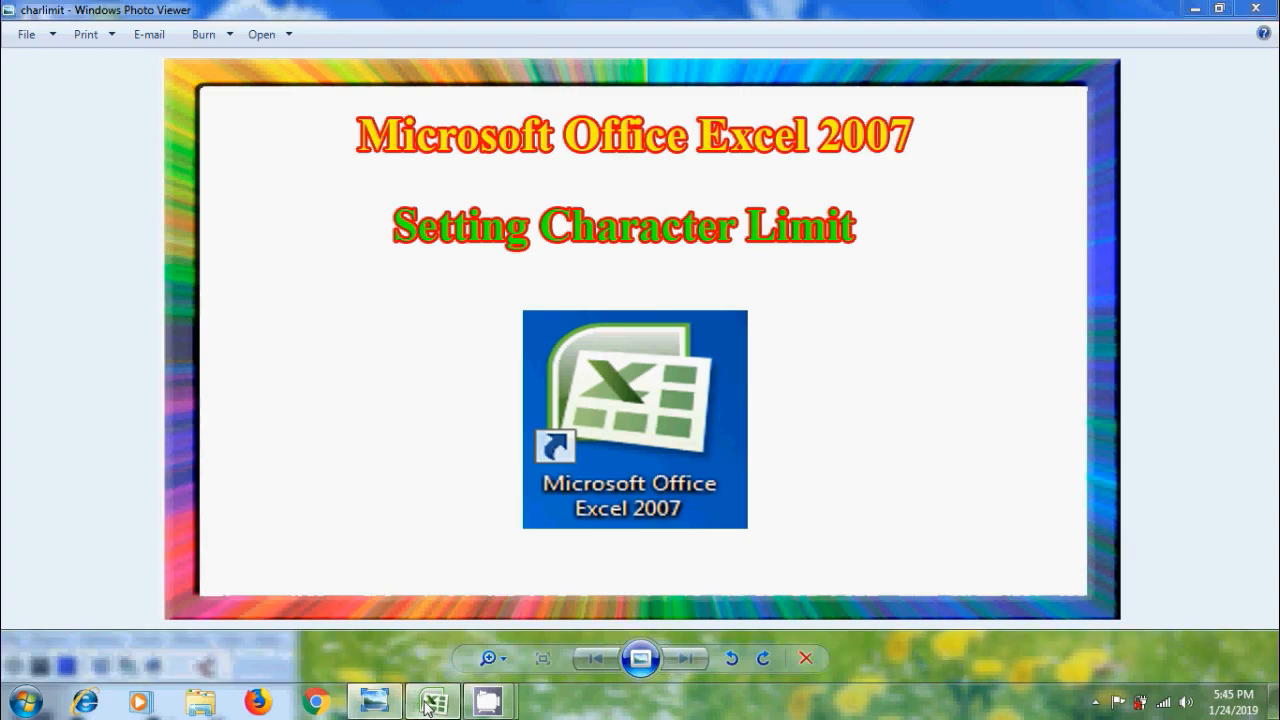
# Step: Switch from Windows Photo Viewer to the Customer Information workbook in Excel
pyautogui.click(432, 700)
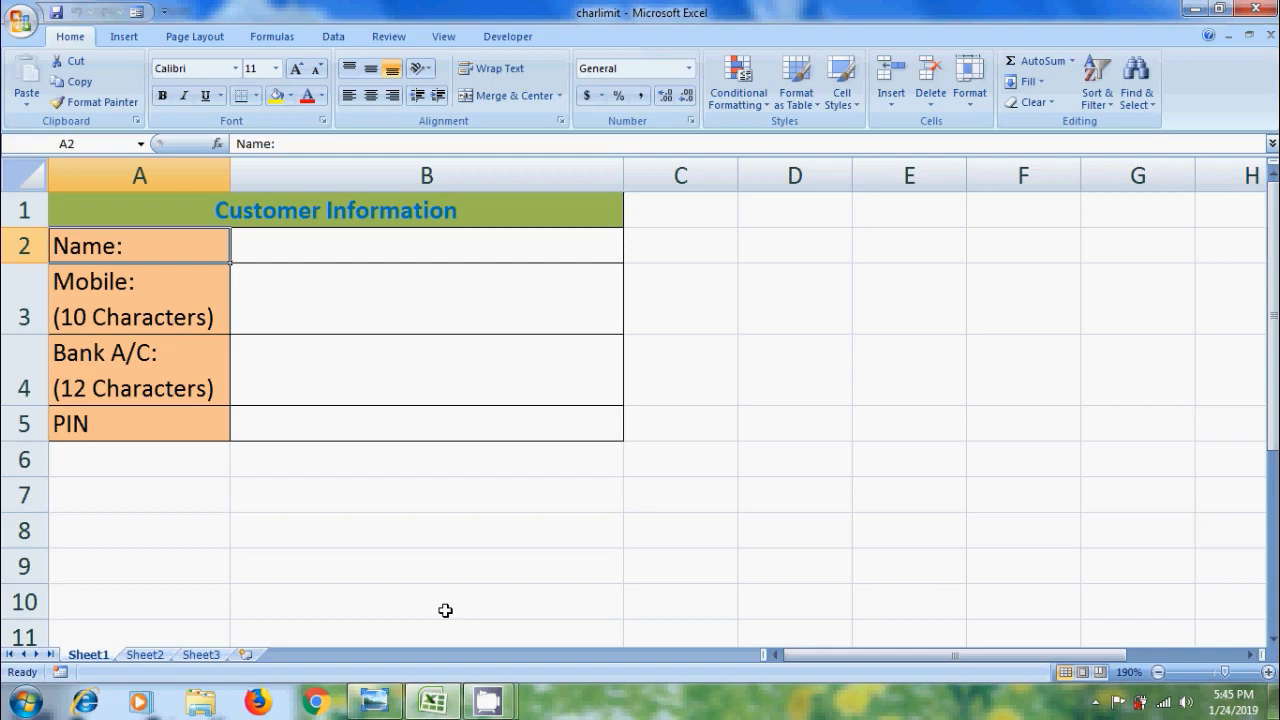
pyautogui.moveTo(403, 393)
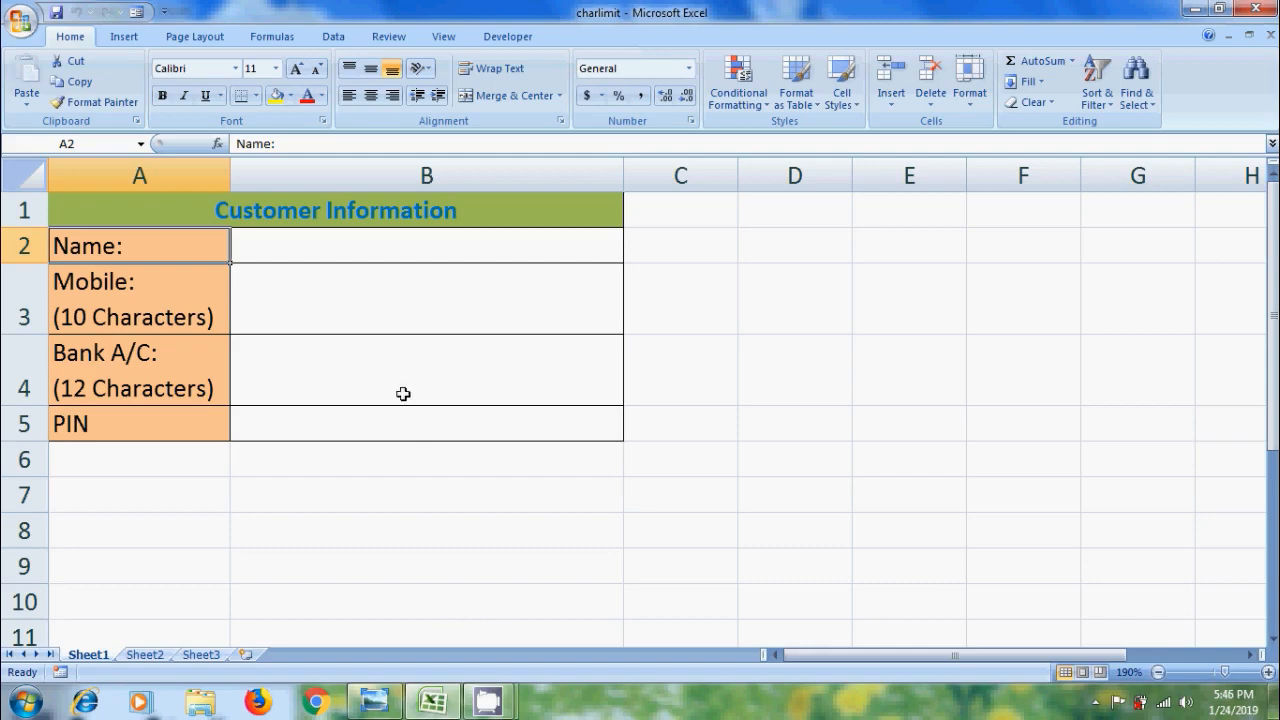
# Step: Select the Mobile (10 Characters) entry cell B3 and go to the Data ribbon
pyautogui.click(414, 300)
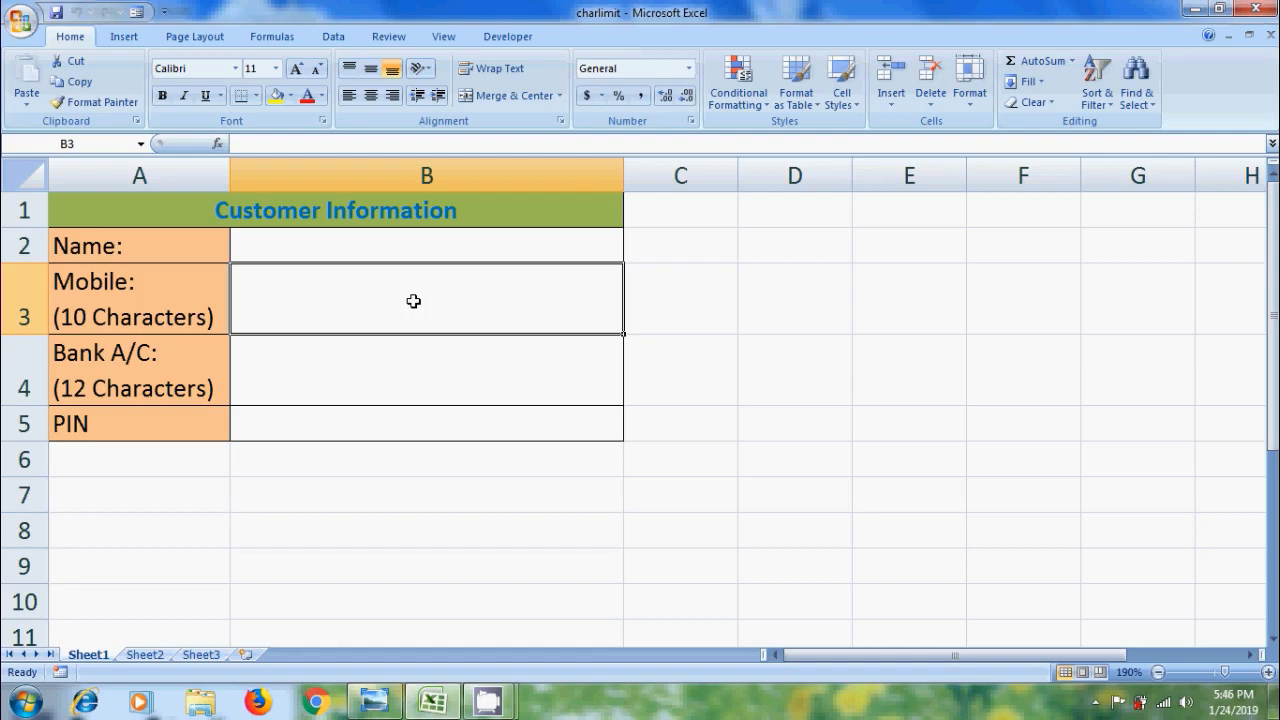
pyautogui.click(333, 37)
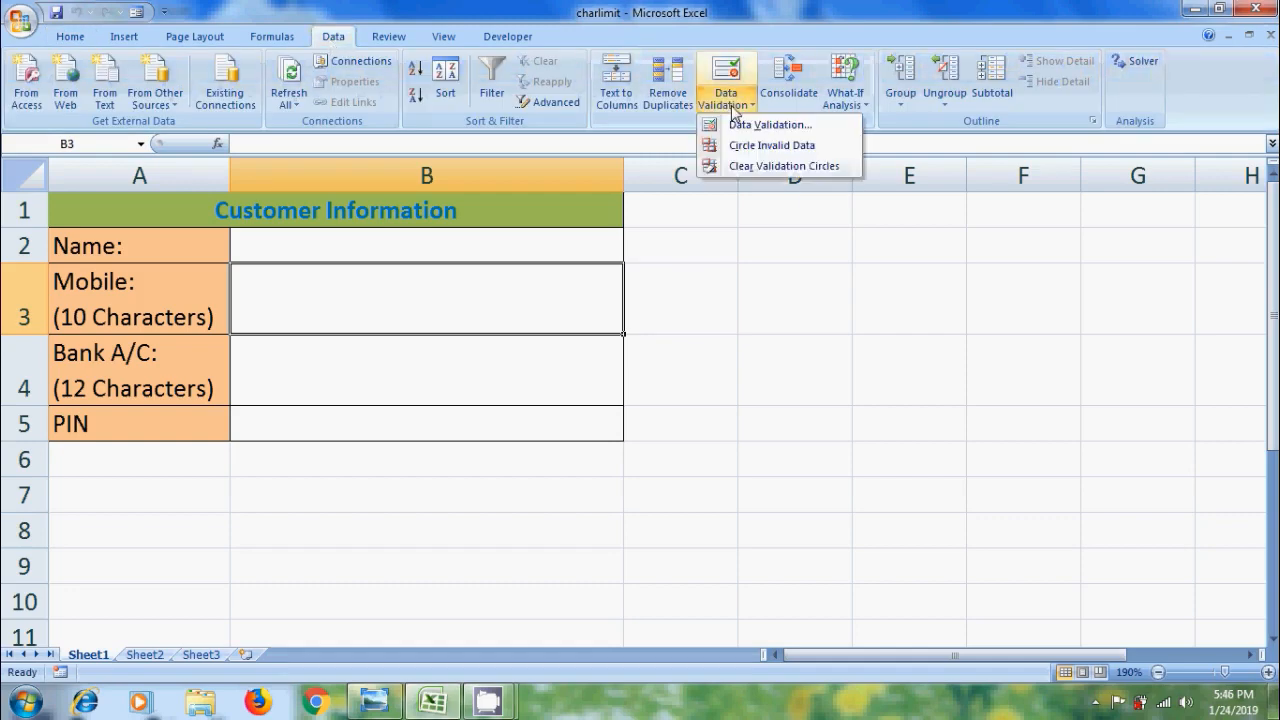
pyautogui.moveTo(770, 124)
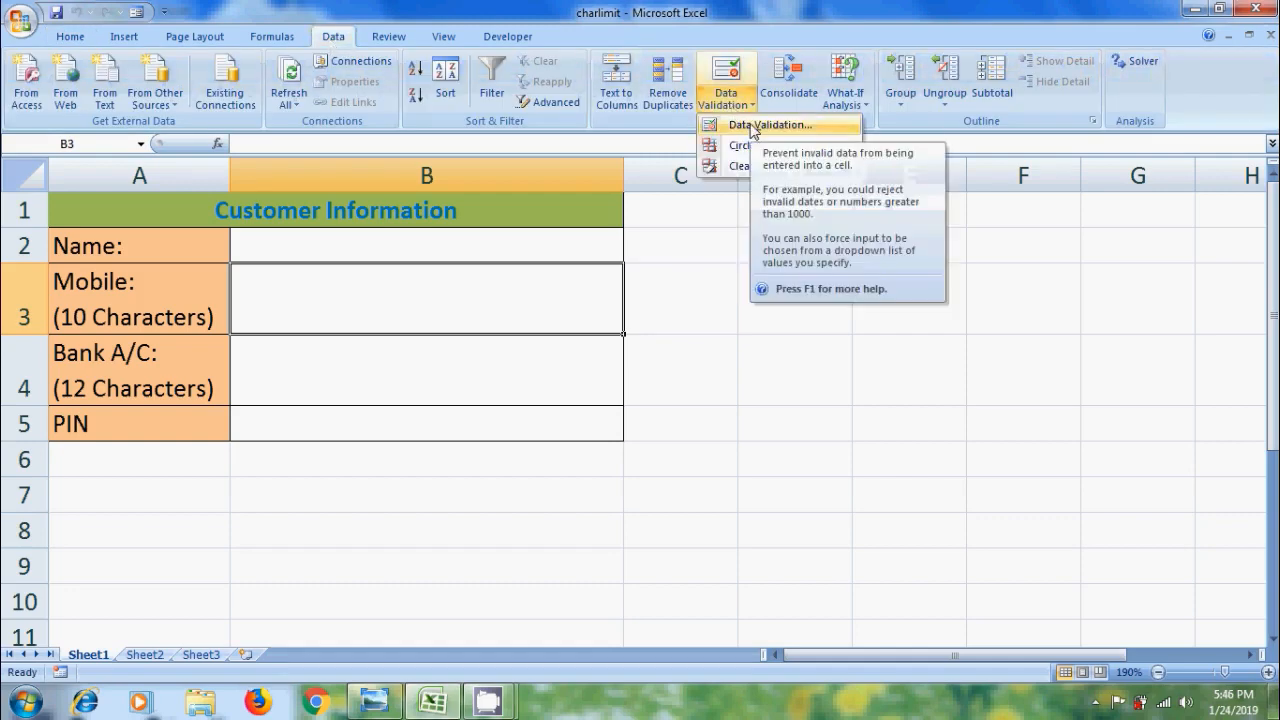
# Step: Validate B3 to allow only Text length equal to 10
pyautogui.click(770, 124)
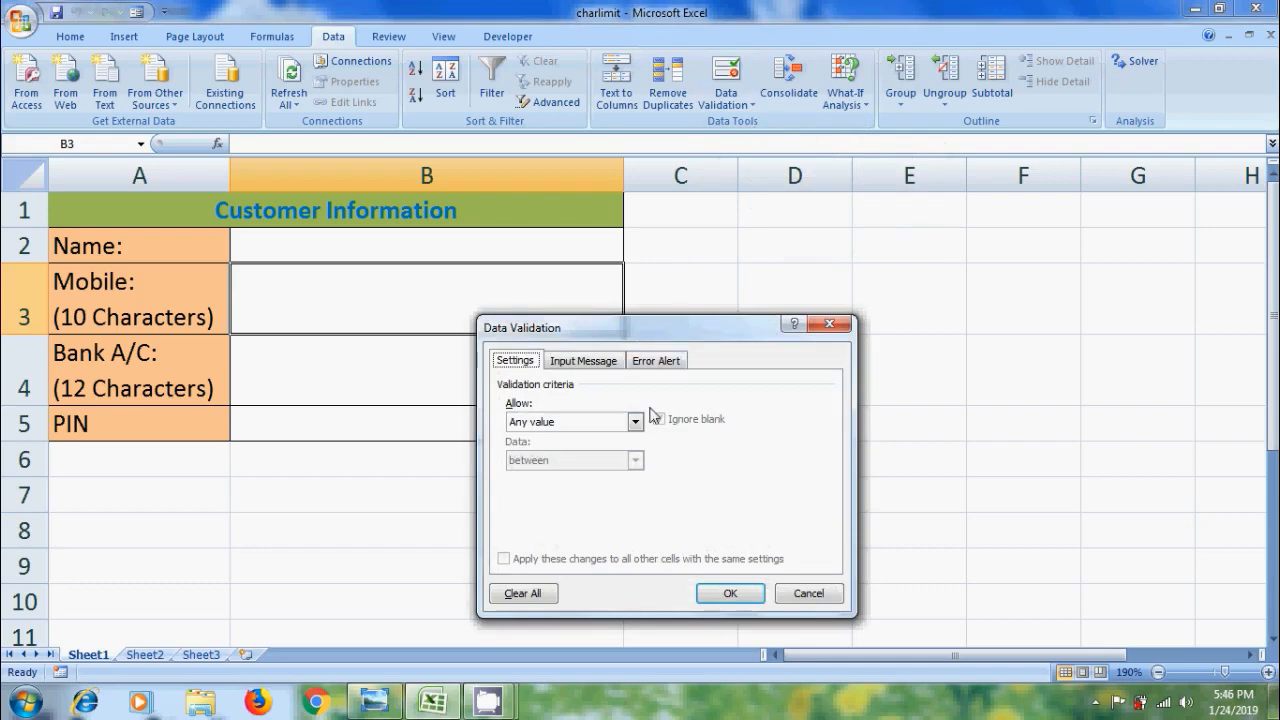
pyautogui.click(635, 421)
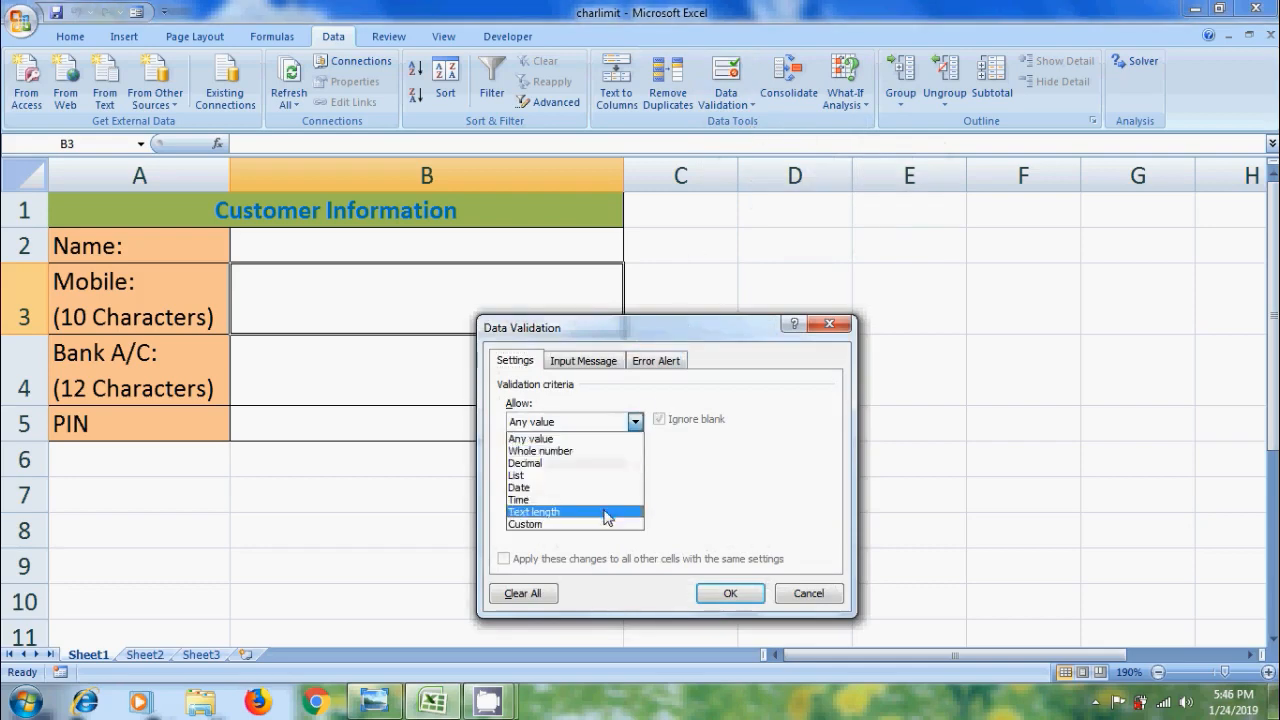
pyautogui.click(534, 511)
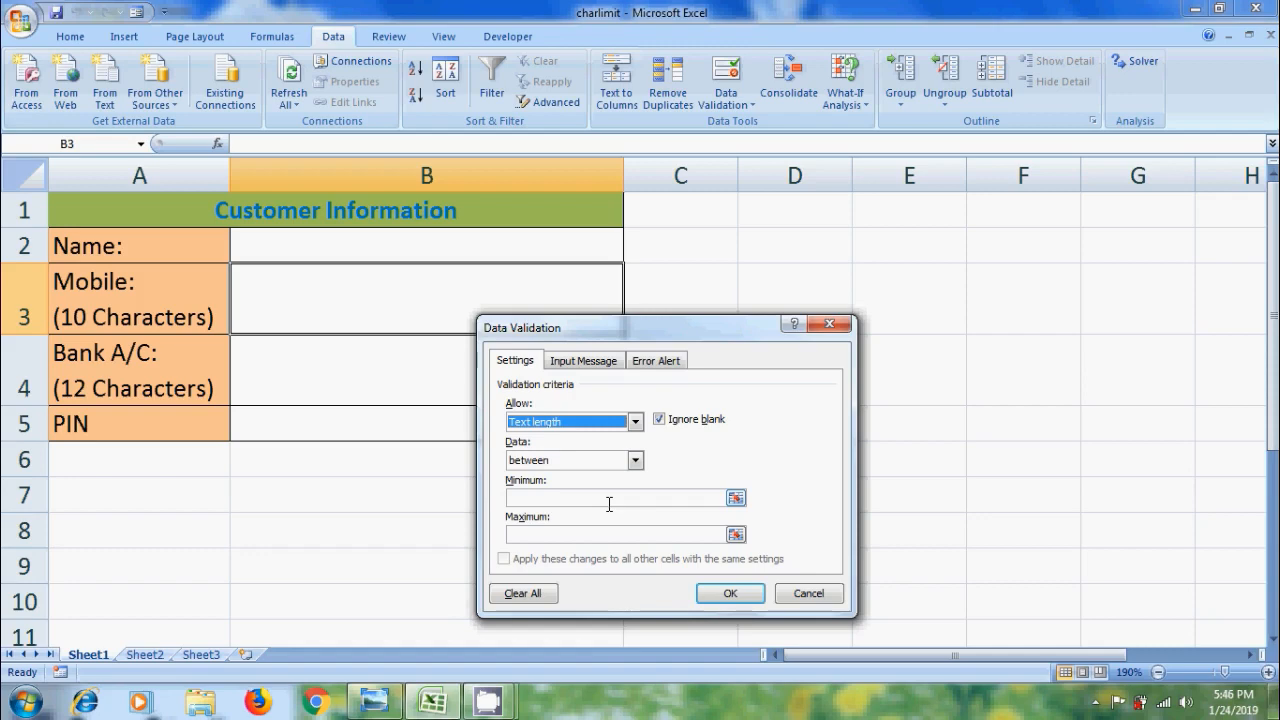
pyautogui.moveTo(598, 500)
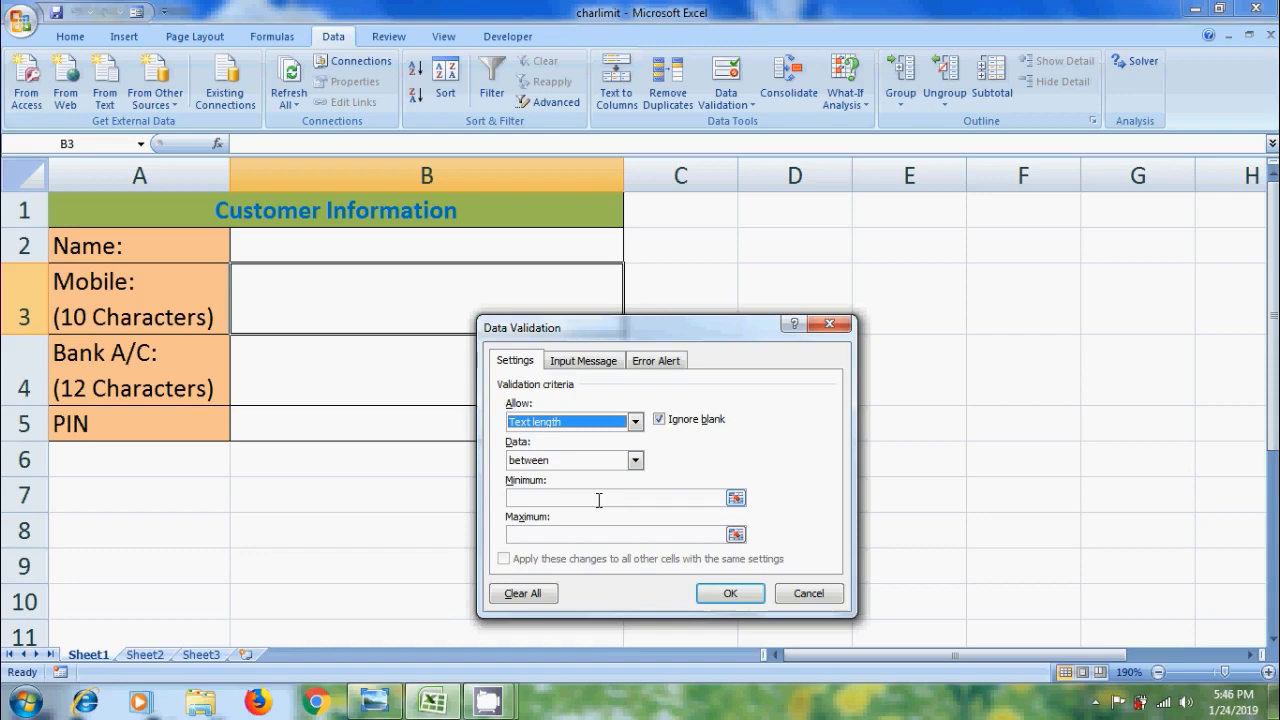
pyautogui.click(635, 460)
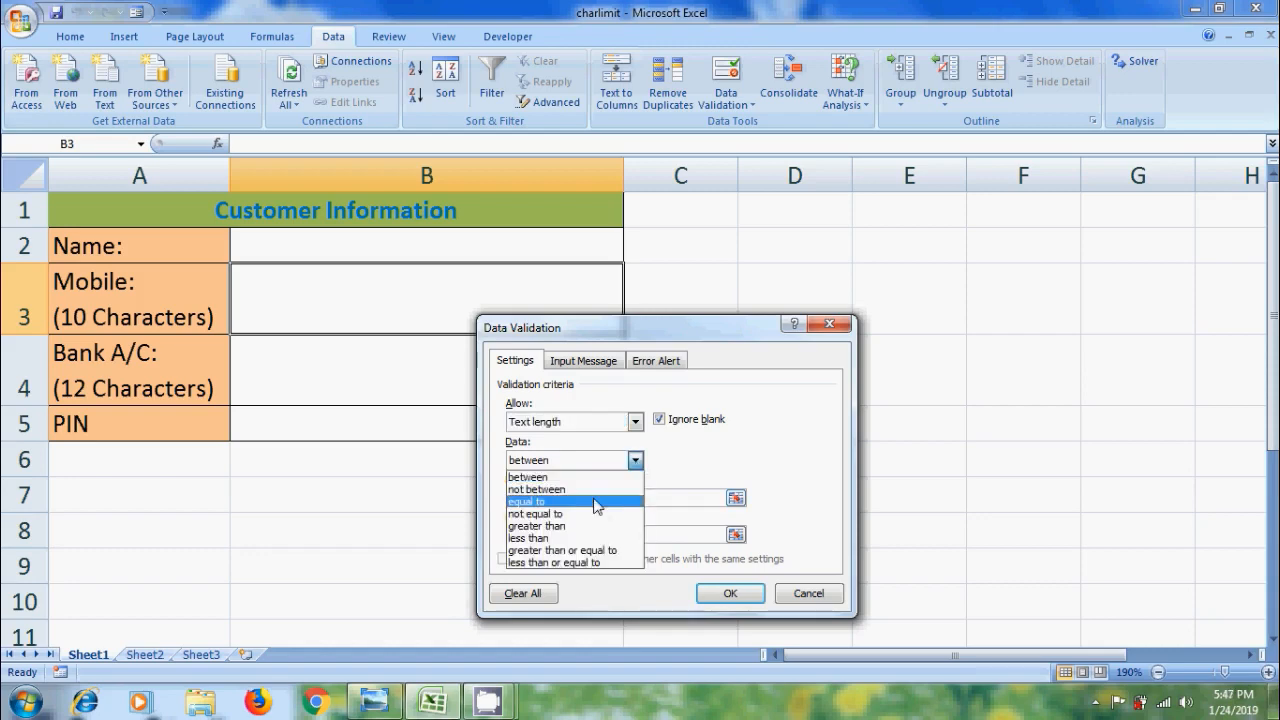
pyautogui.click(526, 501)
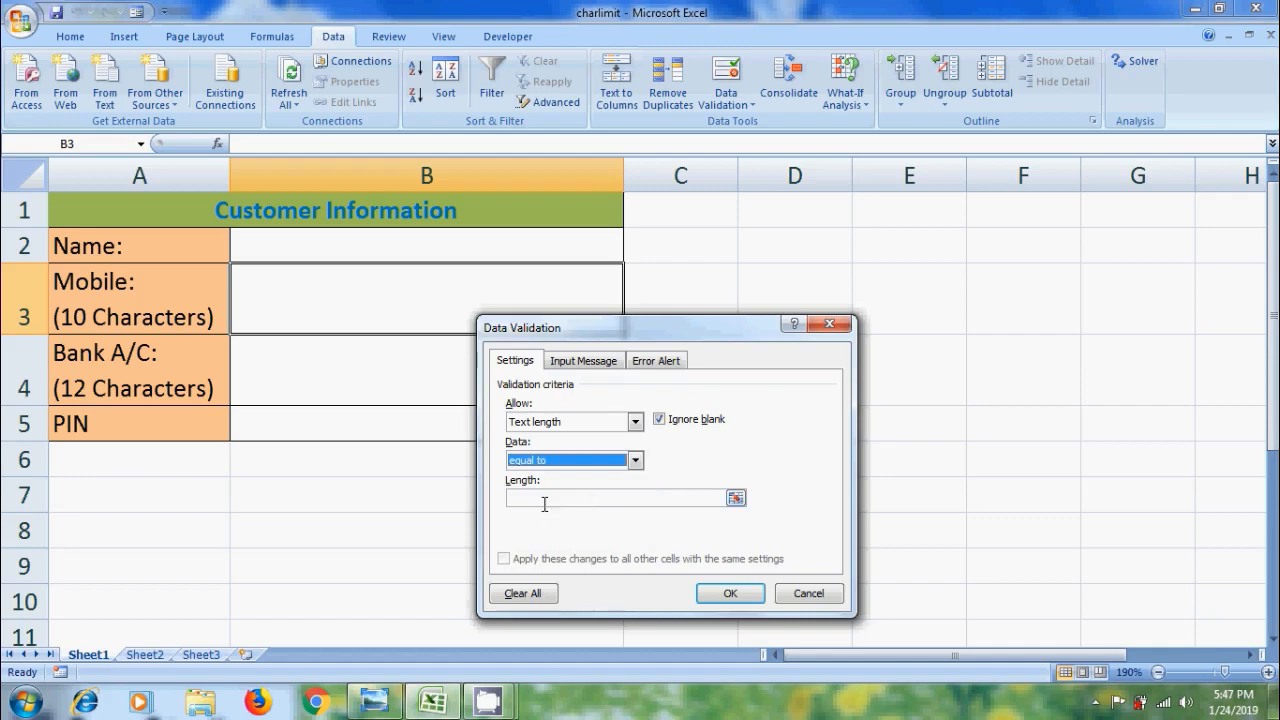
pyautogui.write('10')
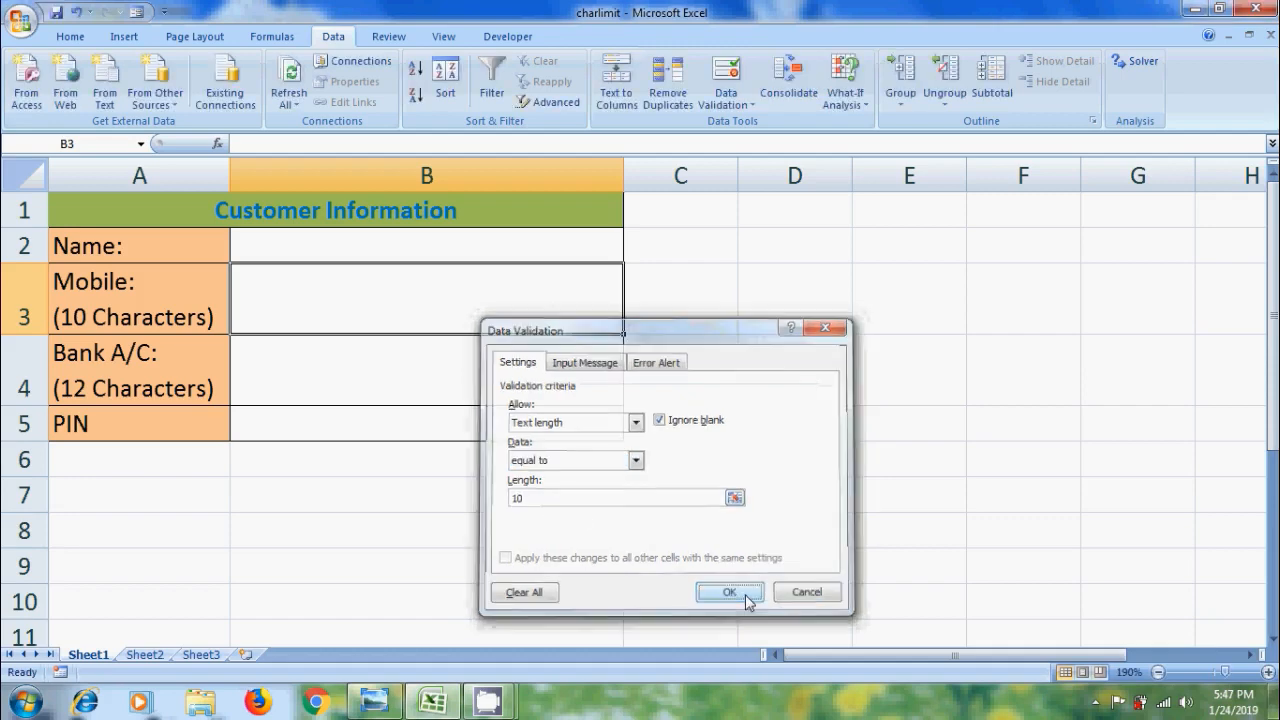
pyautogui.click(729, 591)
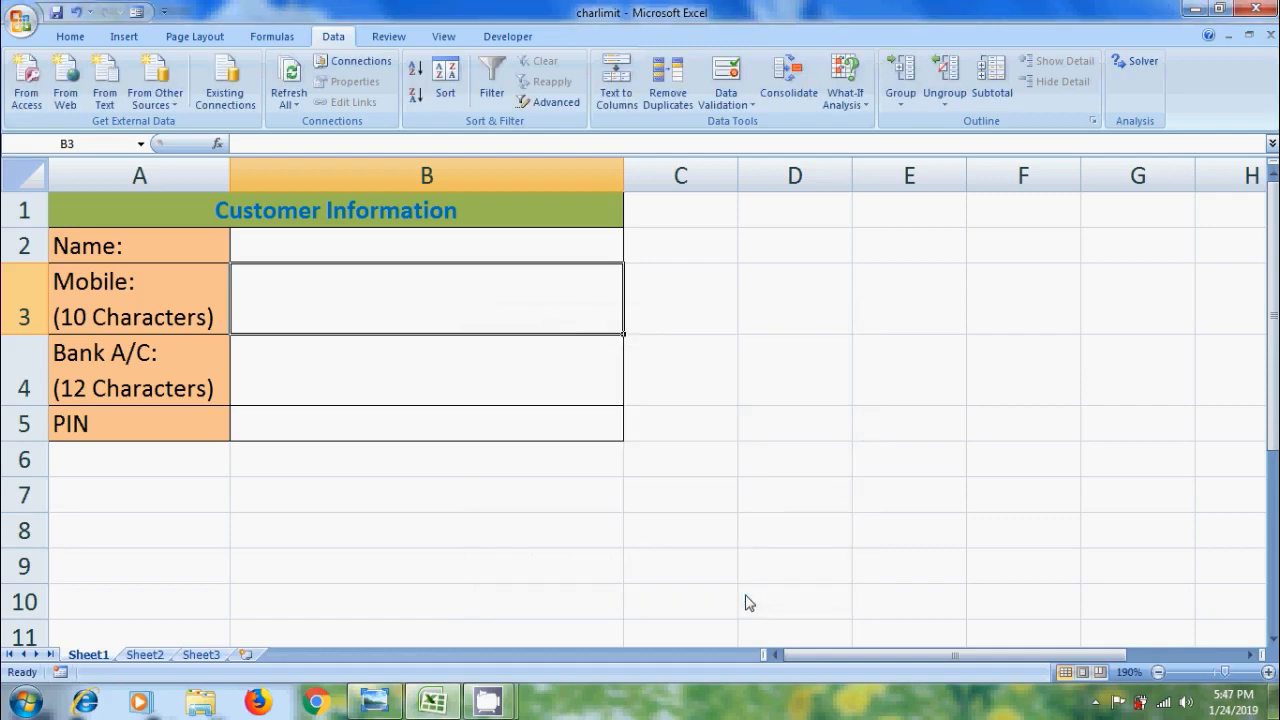
pyautogui.write('1234')
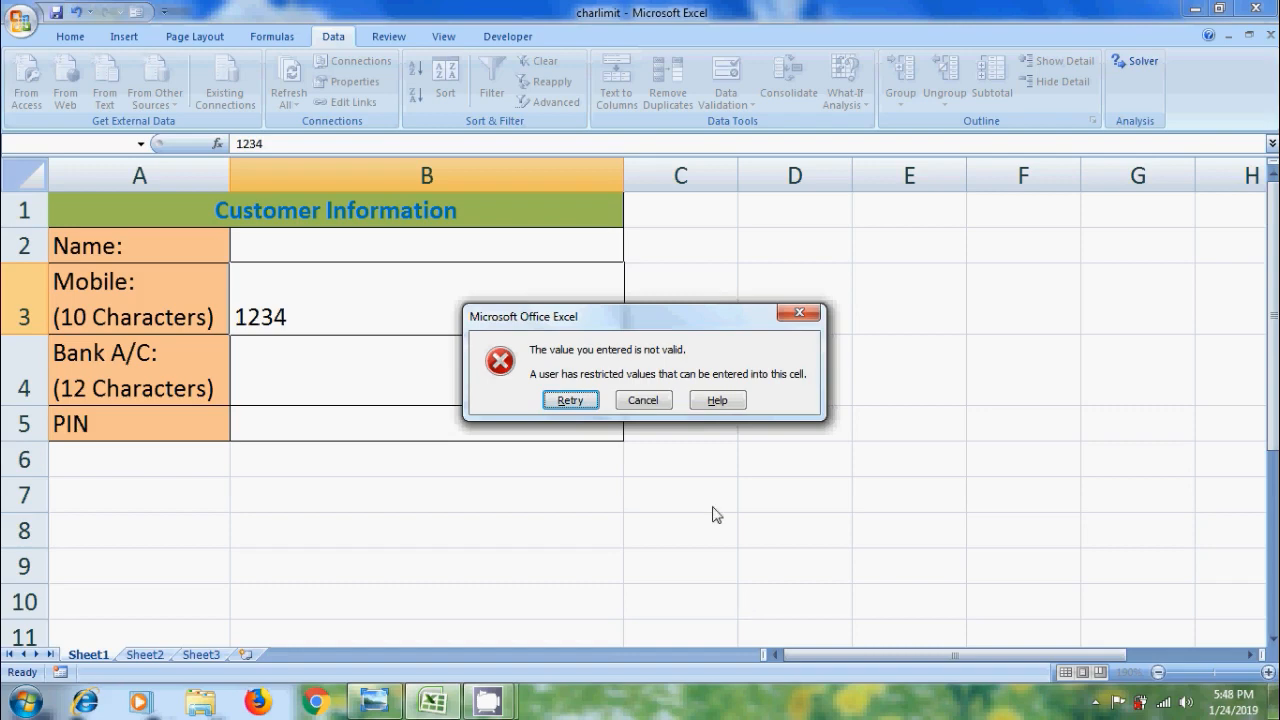
pyautogui.click(642, 399)
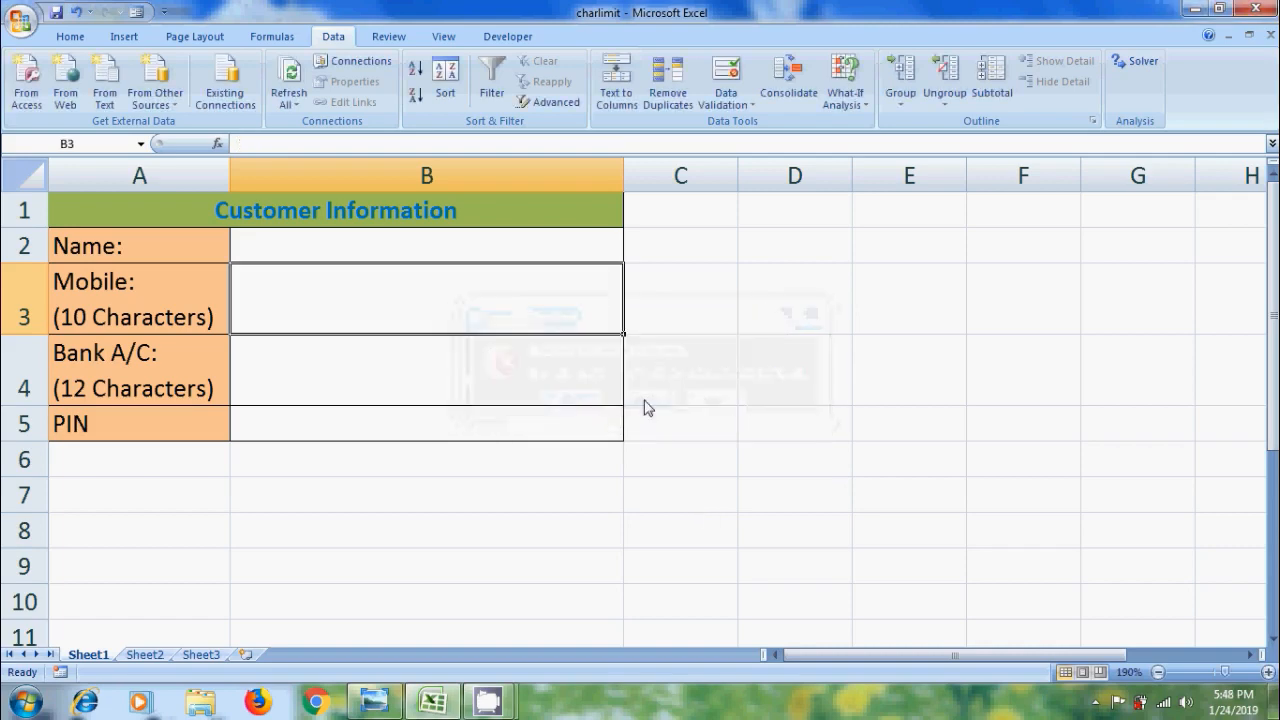
# Step: Add an error alert titled 'Enter 10 characters mobile no.' saying the entry is greater than 10
pyautogui.click(725, 95)
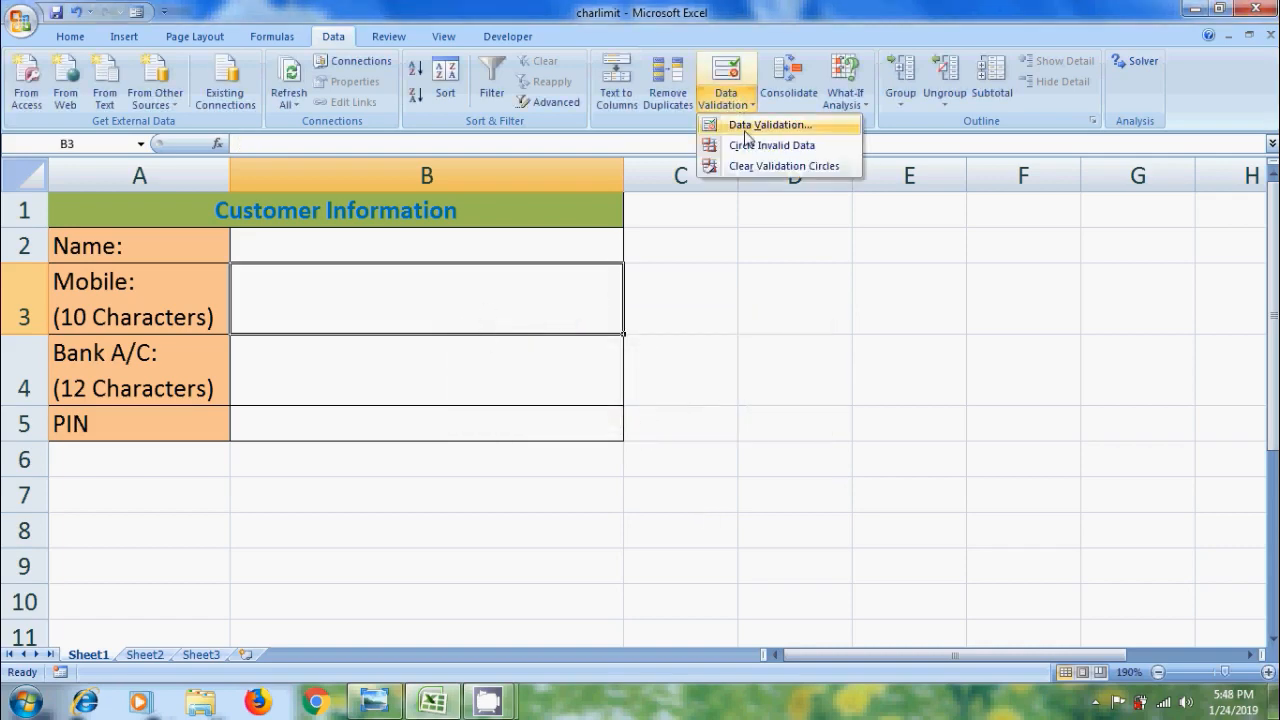
pyautogui.click(769, 124)
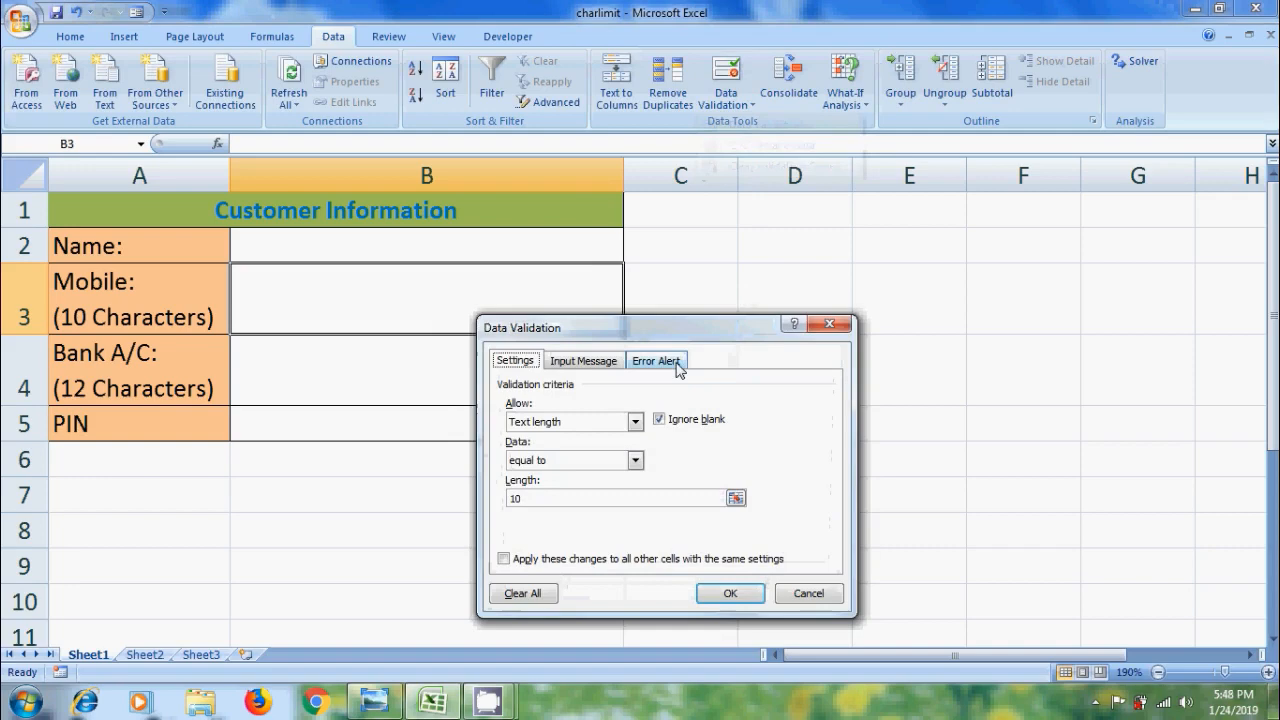
pyautogui.click(656, 360)
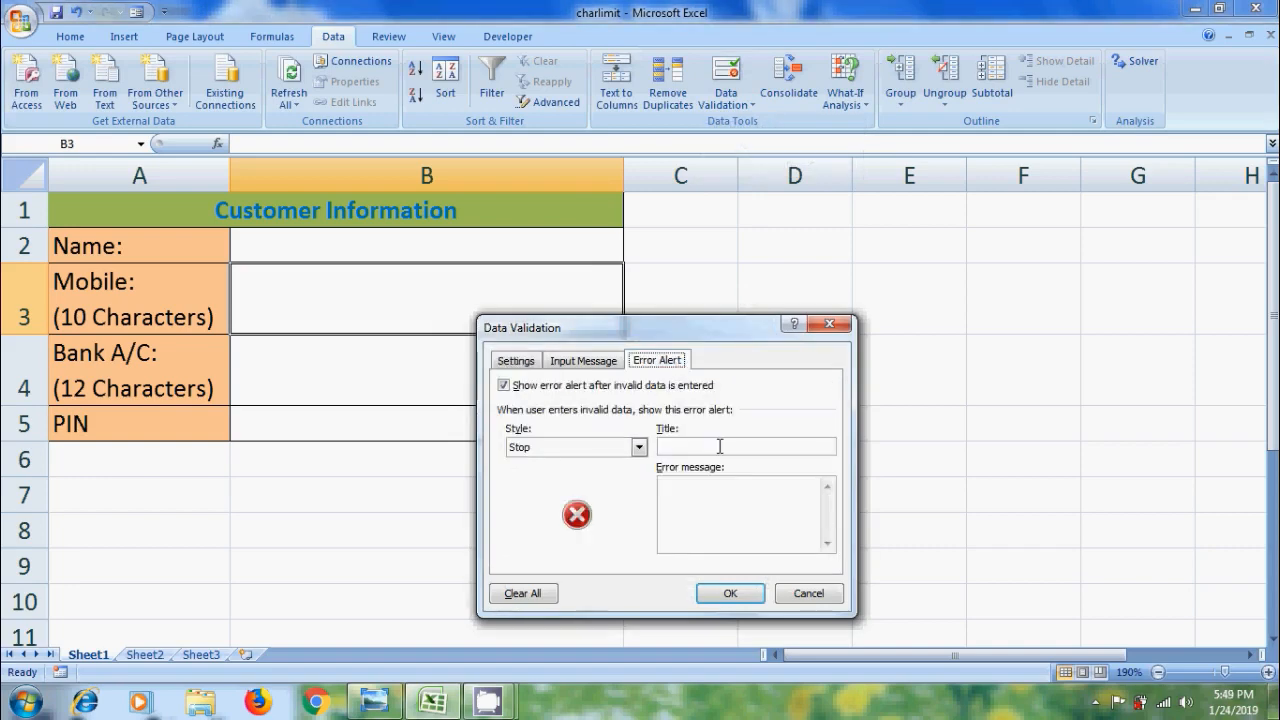
pyautogui.write('Enter 10 characters')
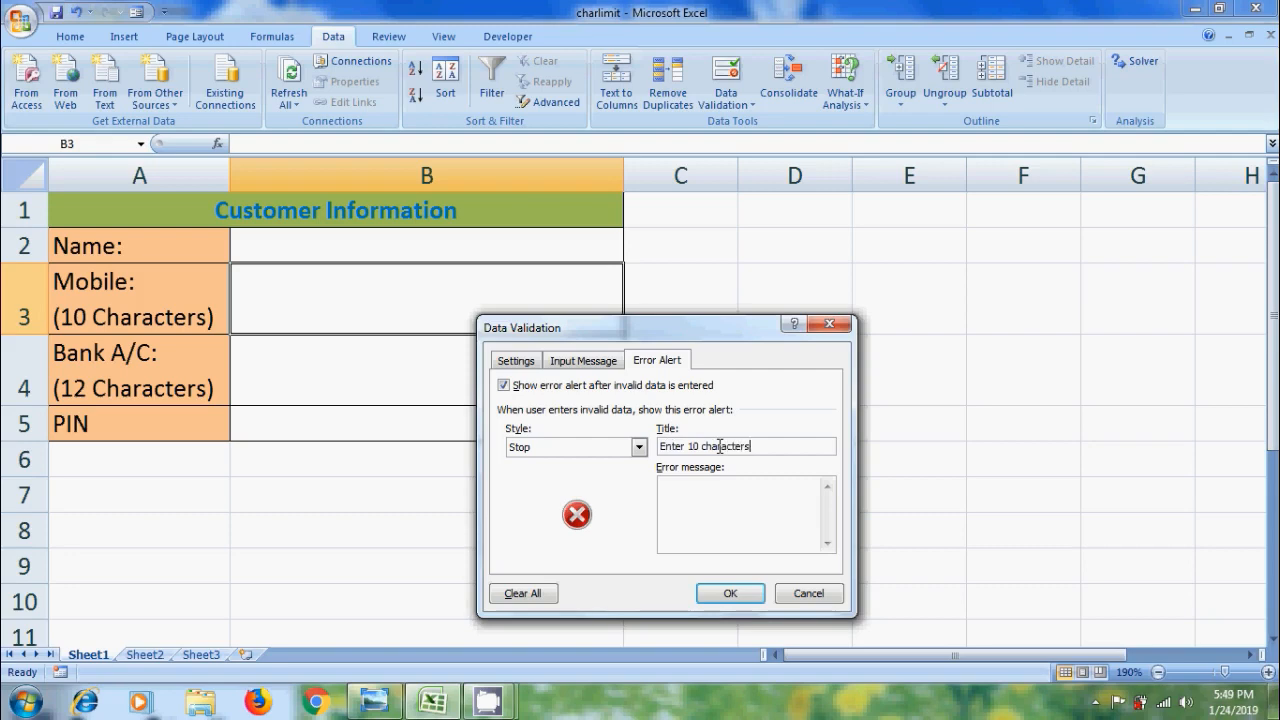
pyautogui.write('mobile no.')
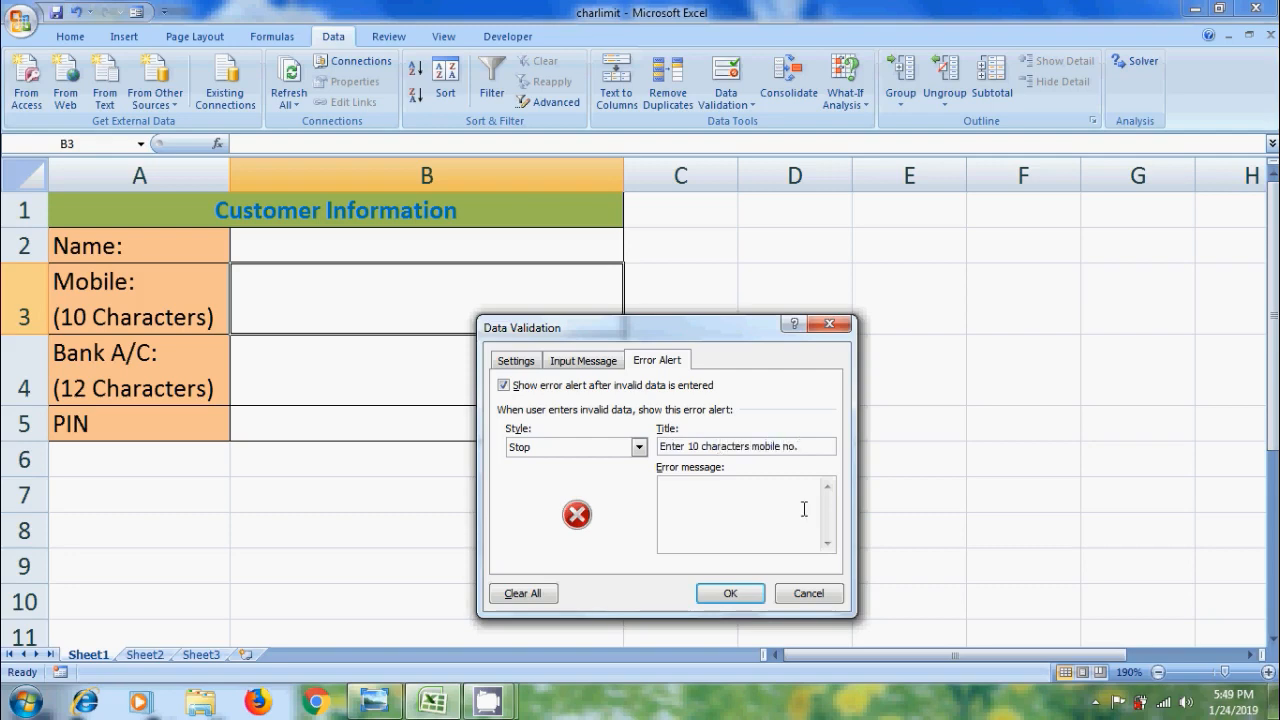
pyautogui.write('You have entered less than or g')
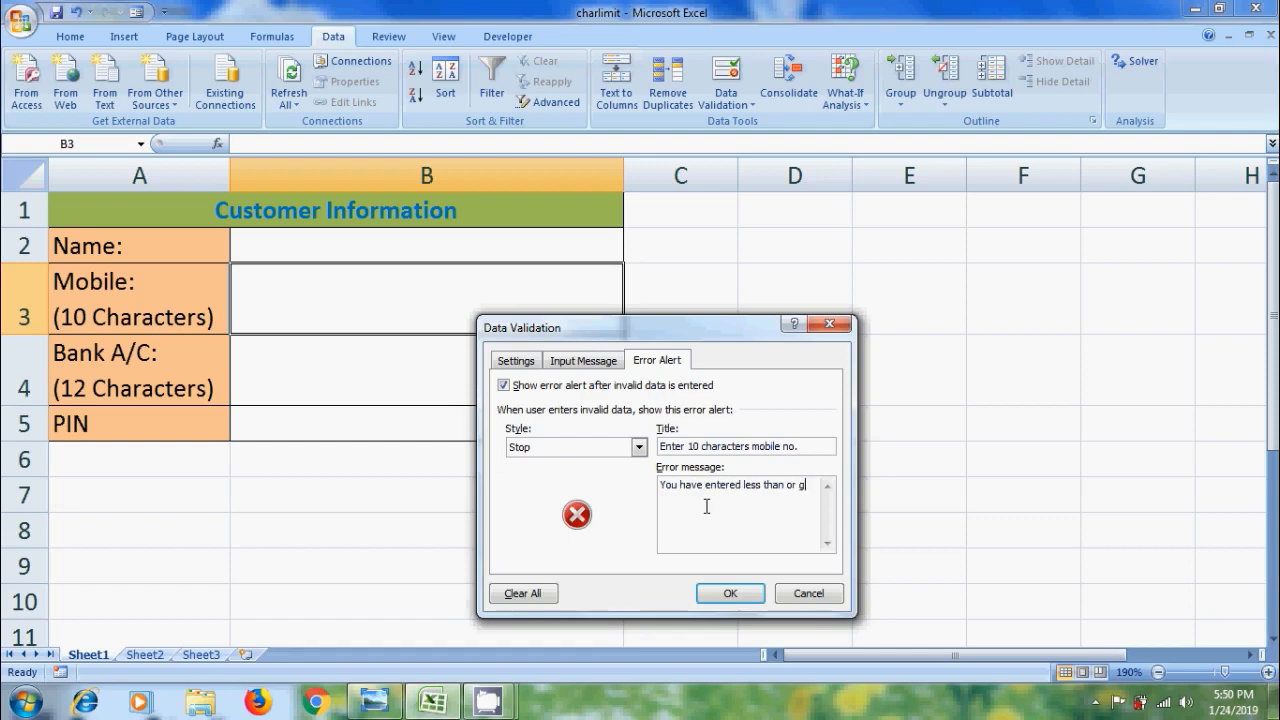
pyautogui.write('reater than 10 characters')
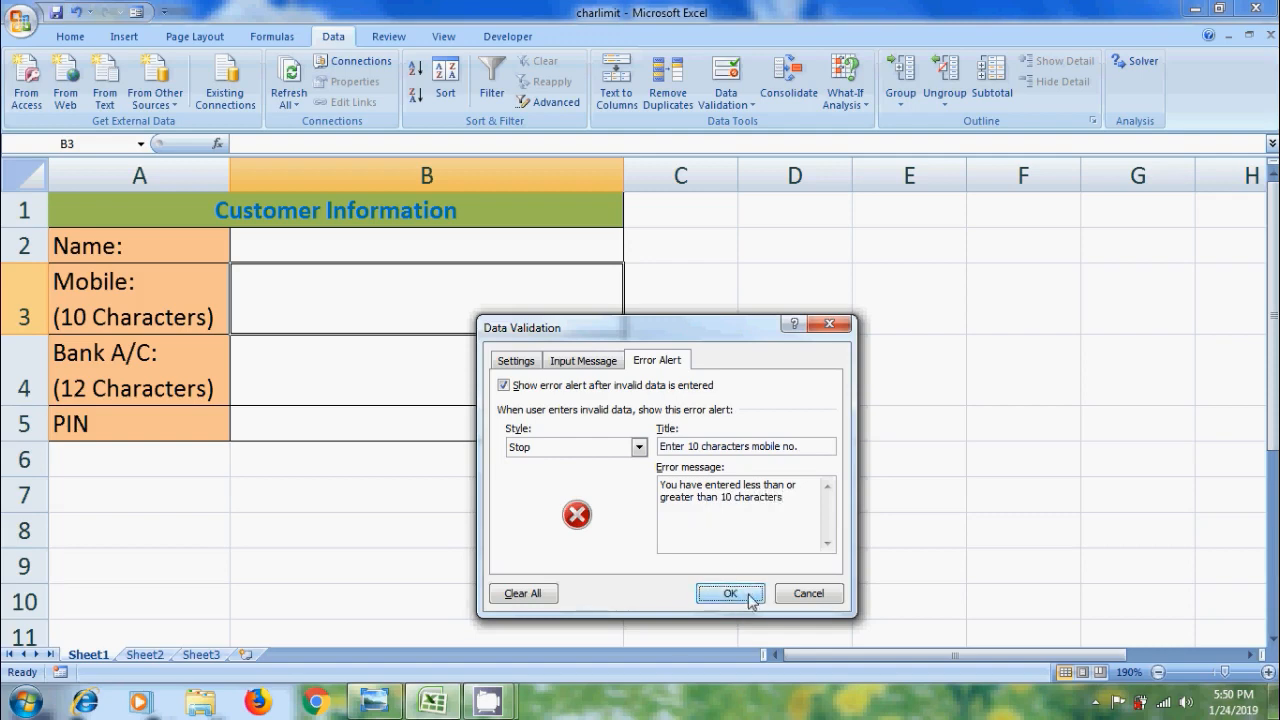
pyautogui.click(730, 593)
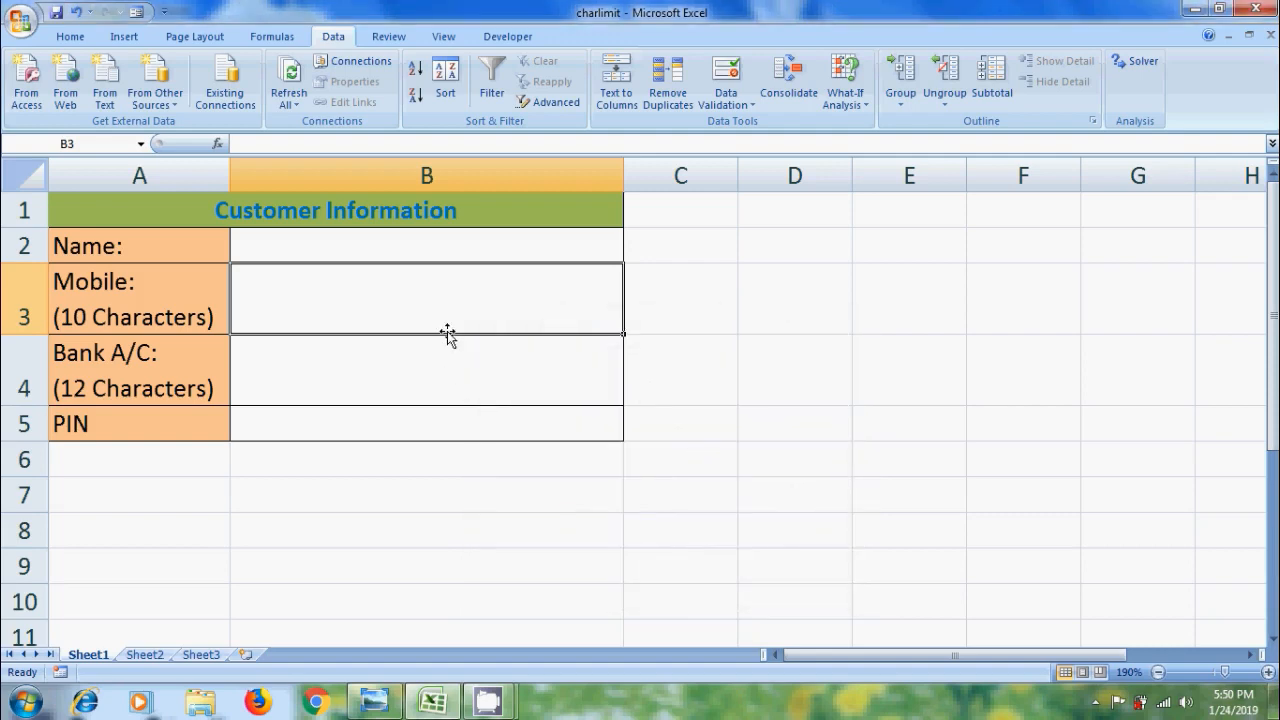
pyautogui.write('3214')
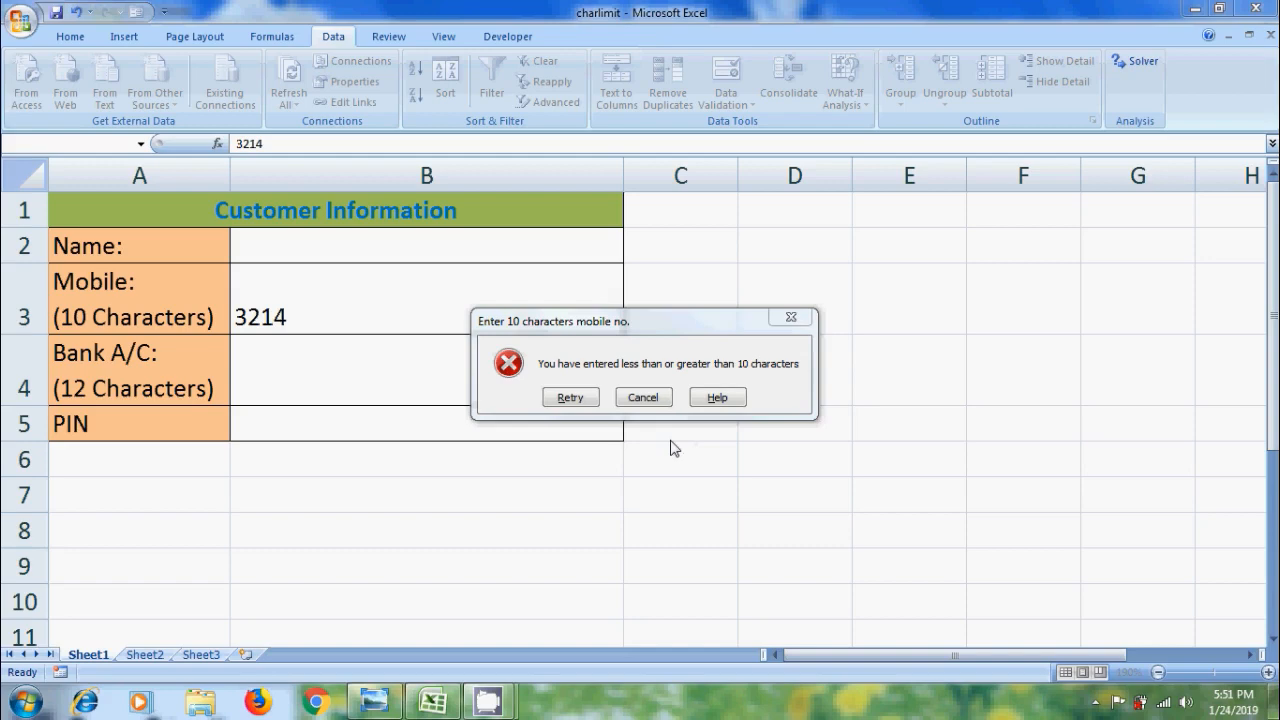
pyautogui.moveTo(668, 418)
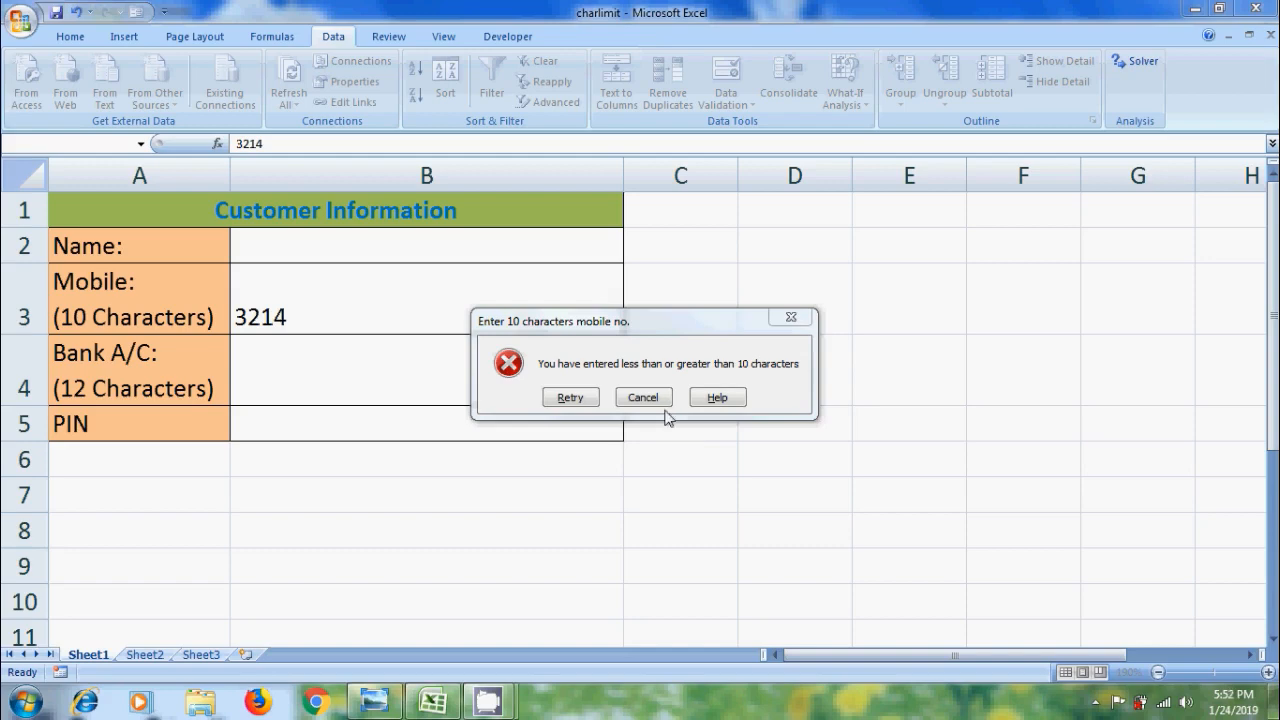
pyautogui.click(643, 397)
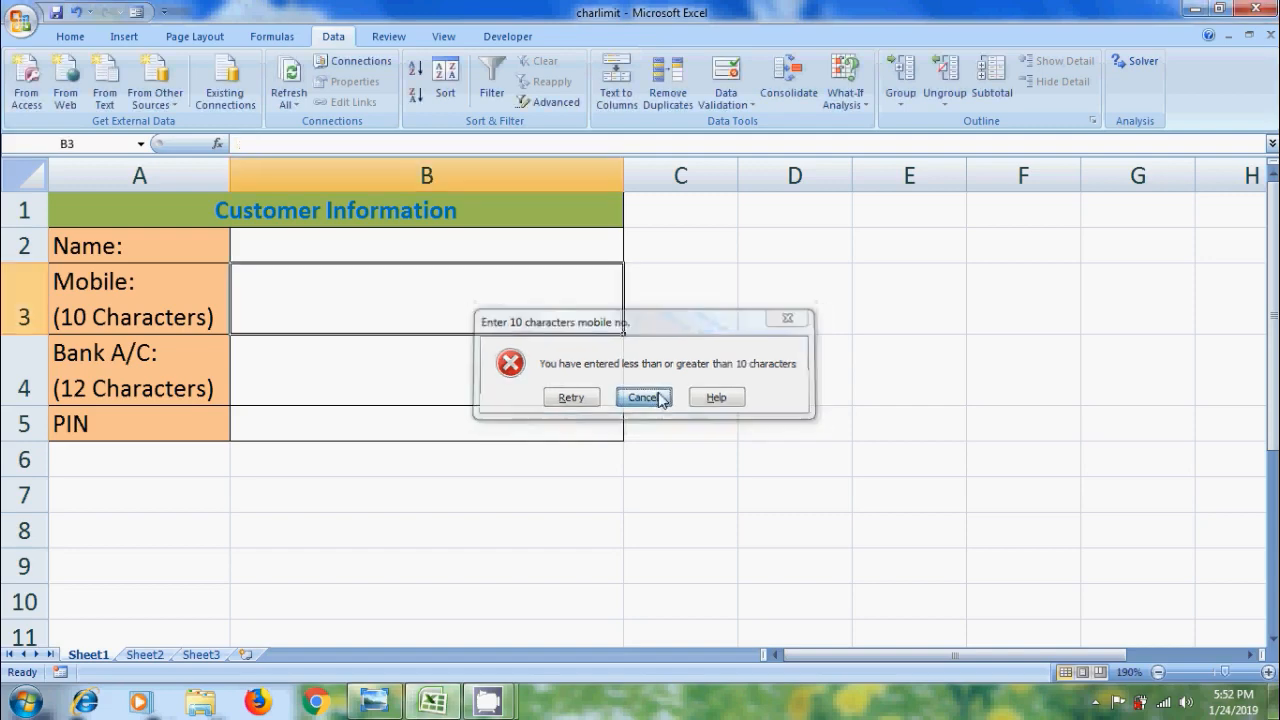
# Step: Dismiss the length warning and give B3 the input message 'Enter mobile number only'
pyautogui.click(642, 397)
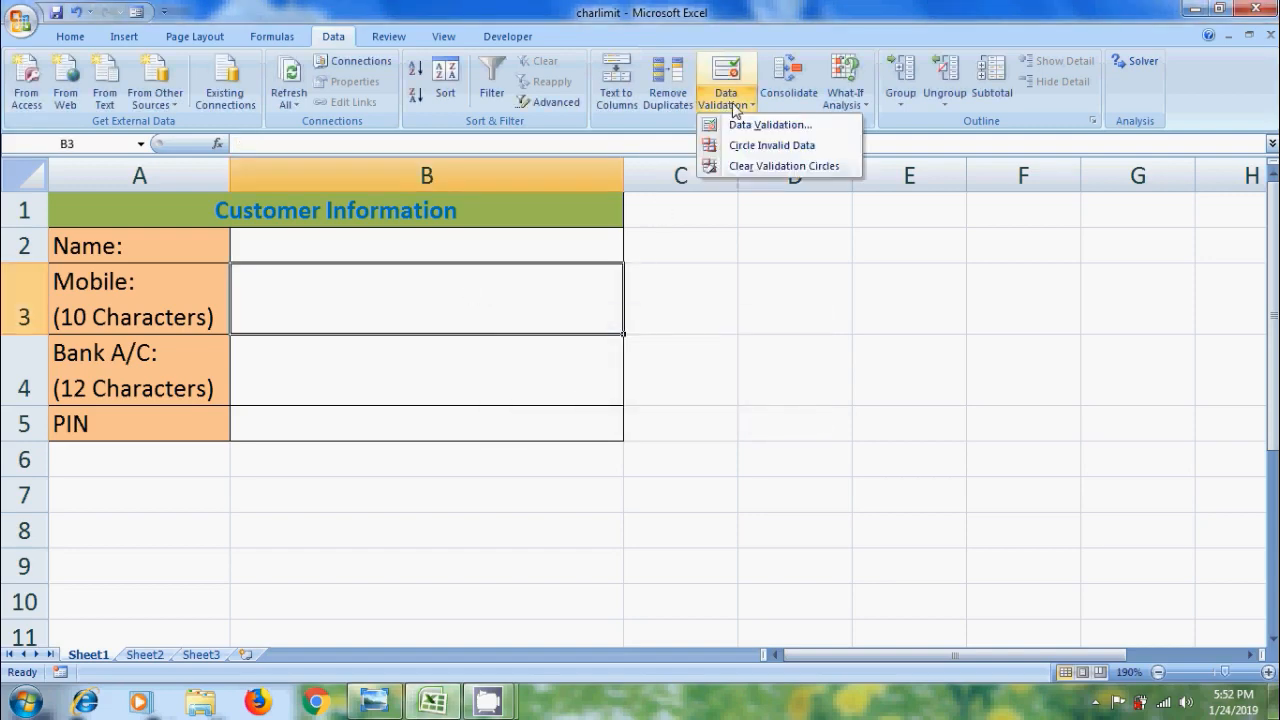
pyautogui.click(769, 124)
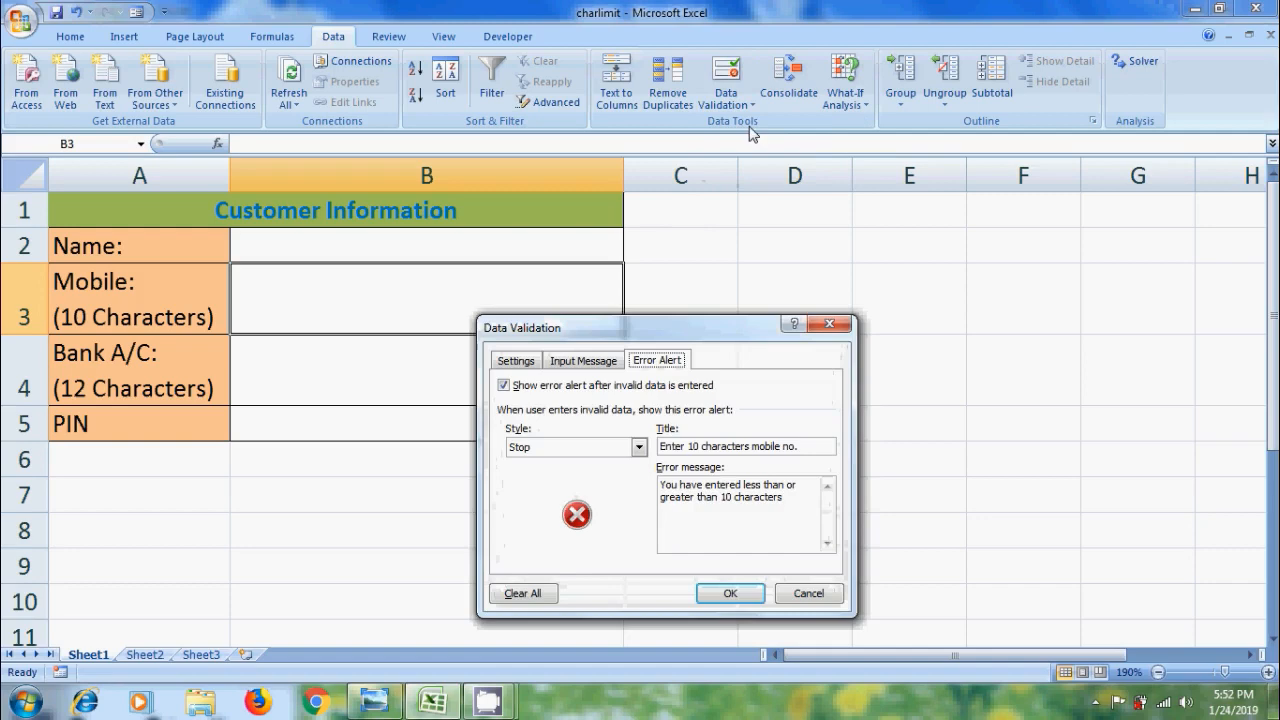
pyautogui.click(583, 360)
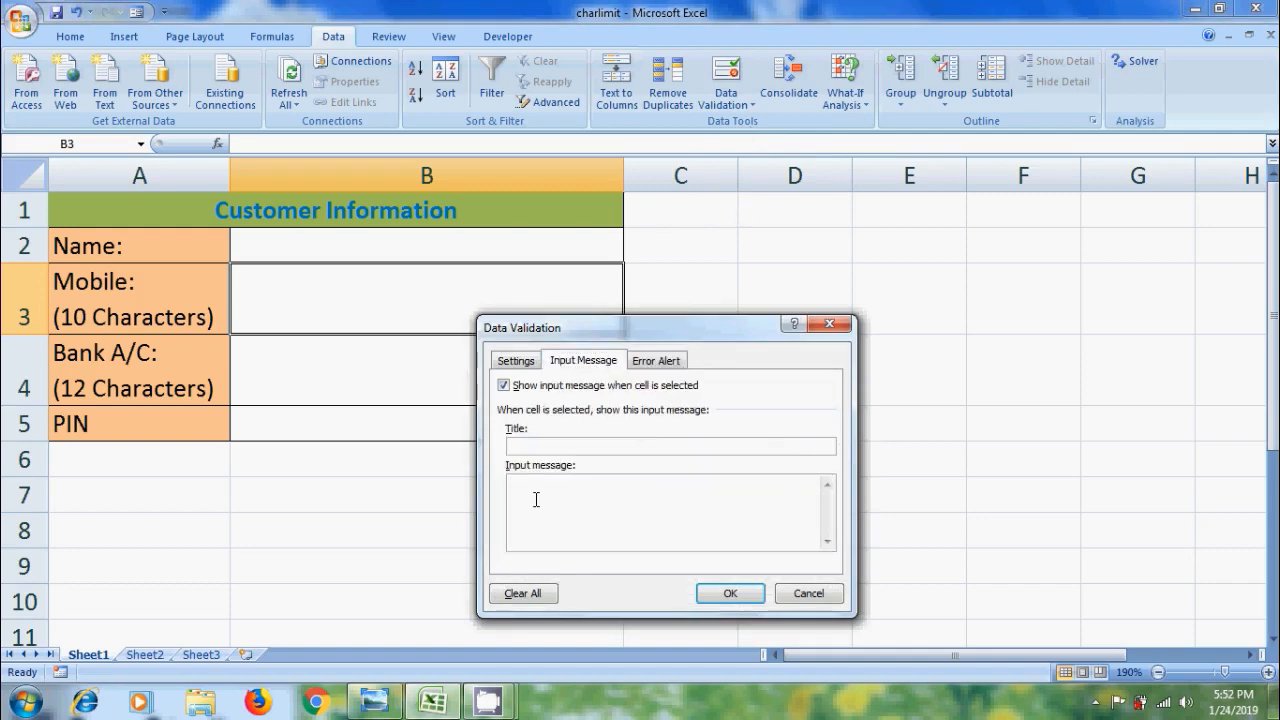
pyautogui.write('Enter mob')
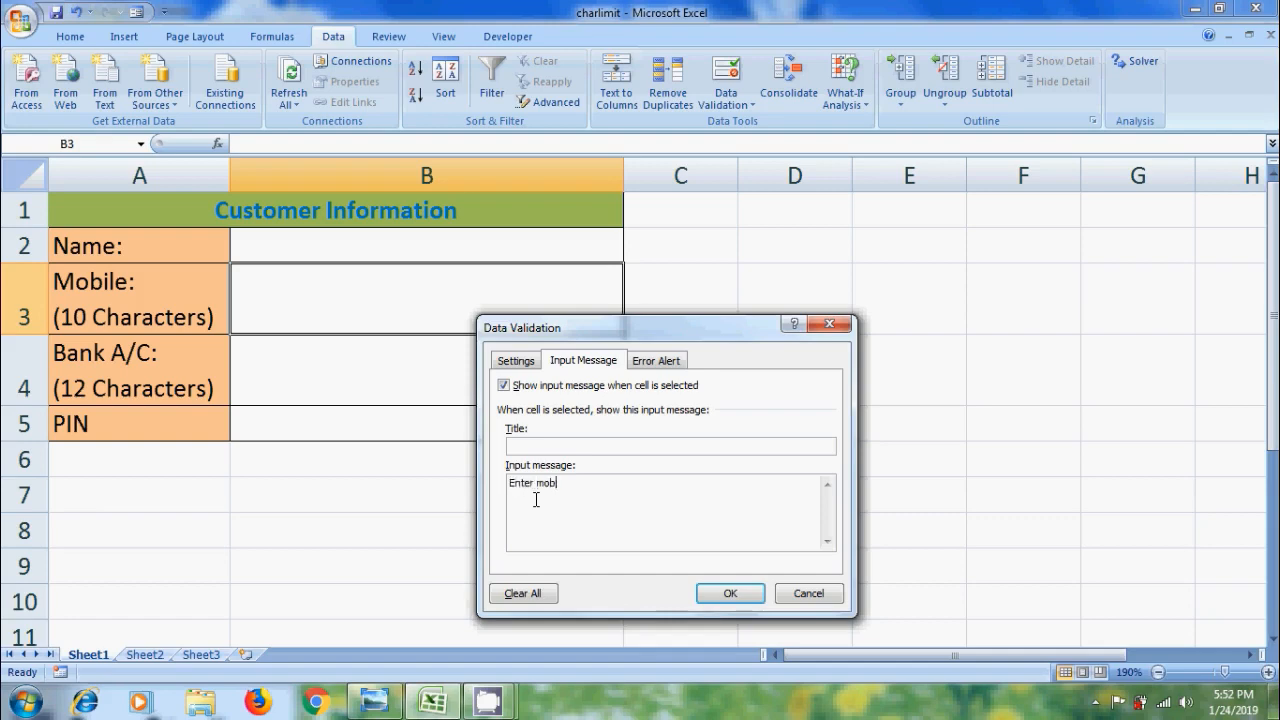
pyautogui.write('ile num')
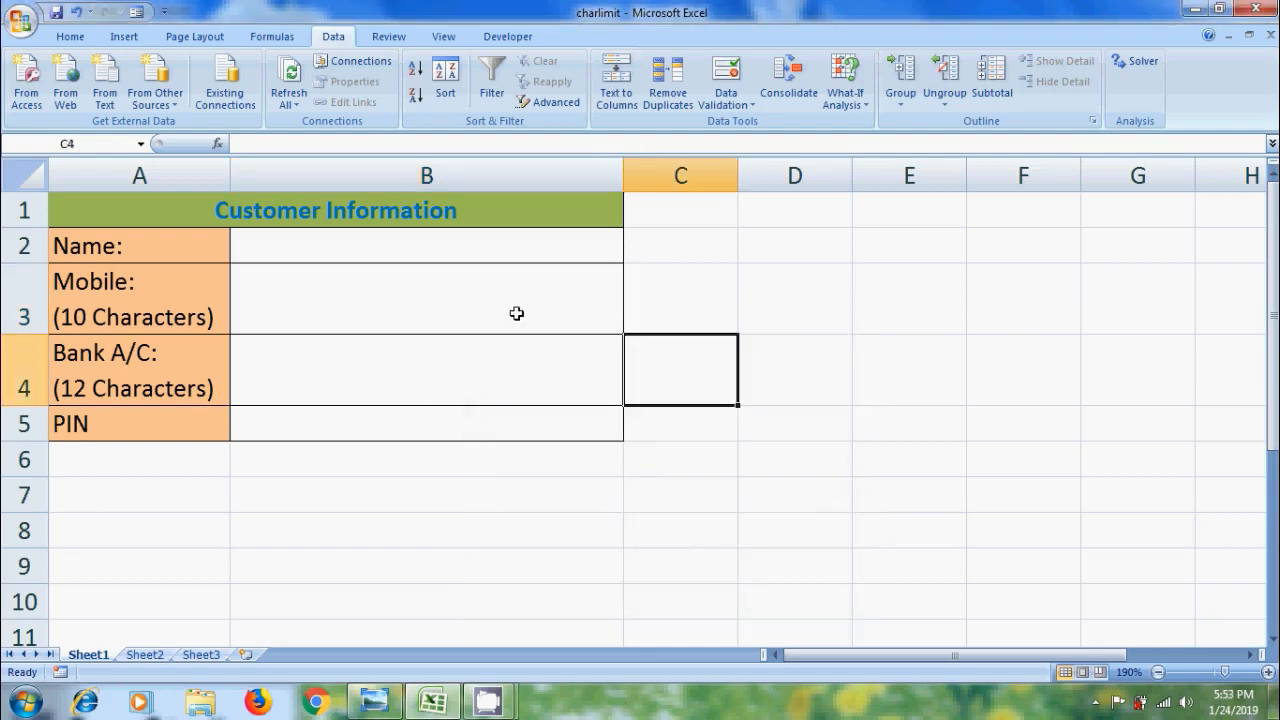
pyautogui.click(426, 298)
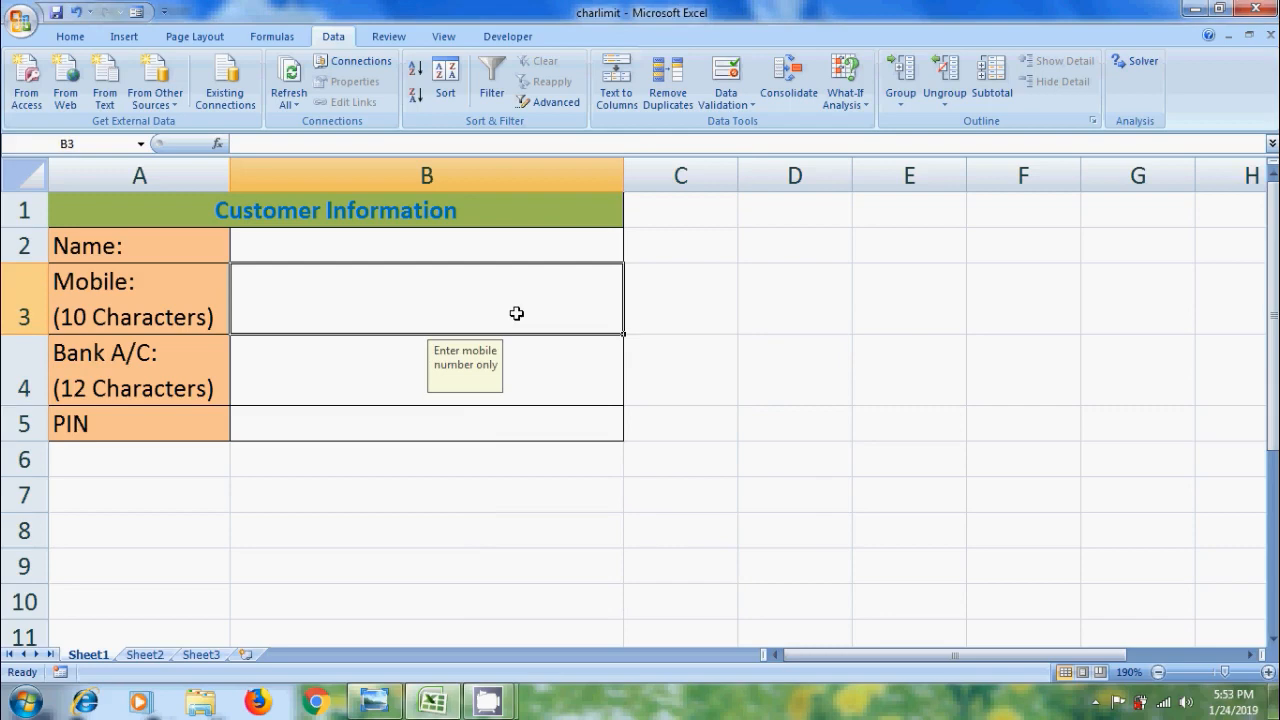
pyautogui.write('1234567890')
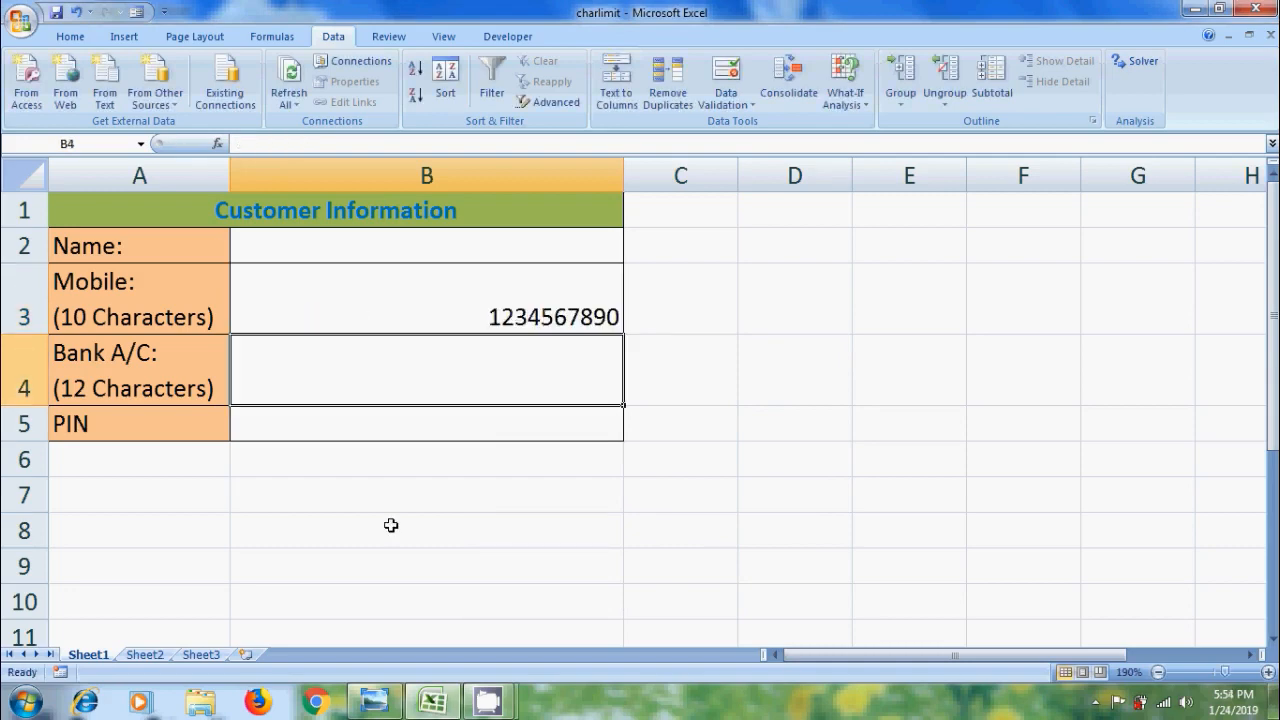
pyautogui.moveTo(354, 392)
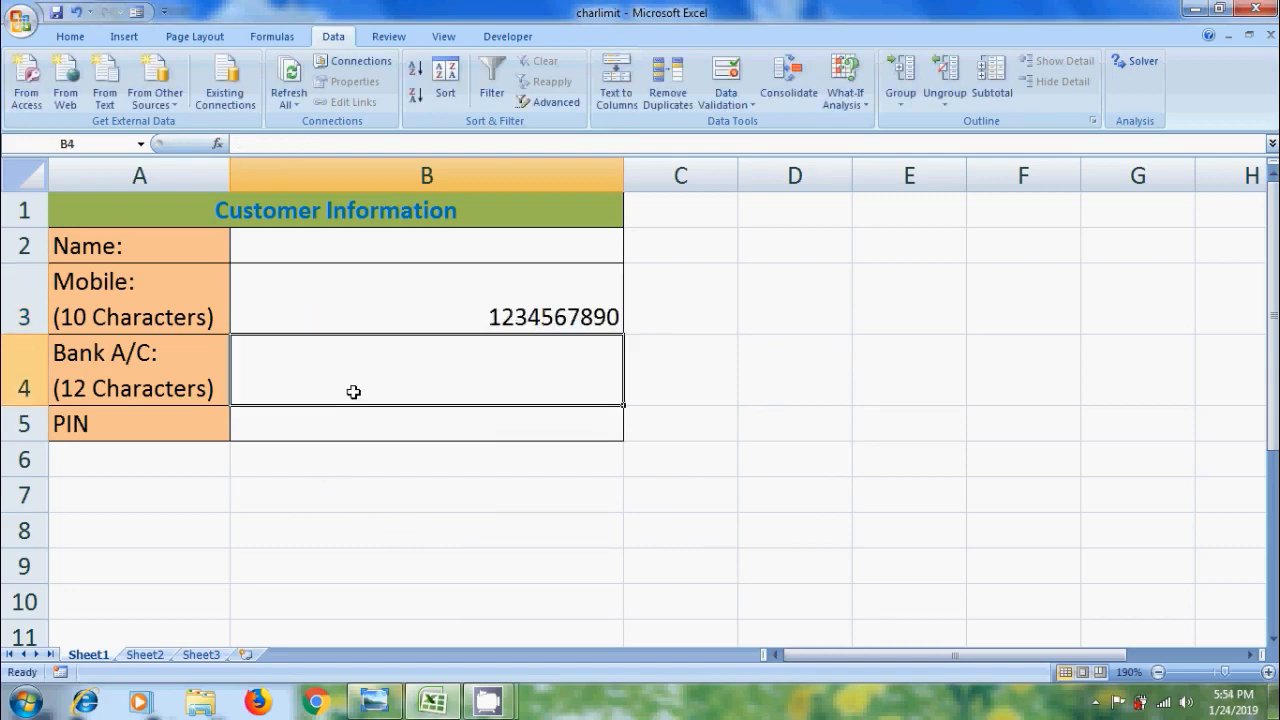
pyautogui.moveTo(757, 137)
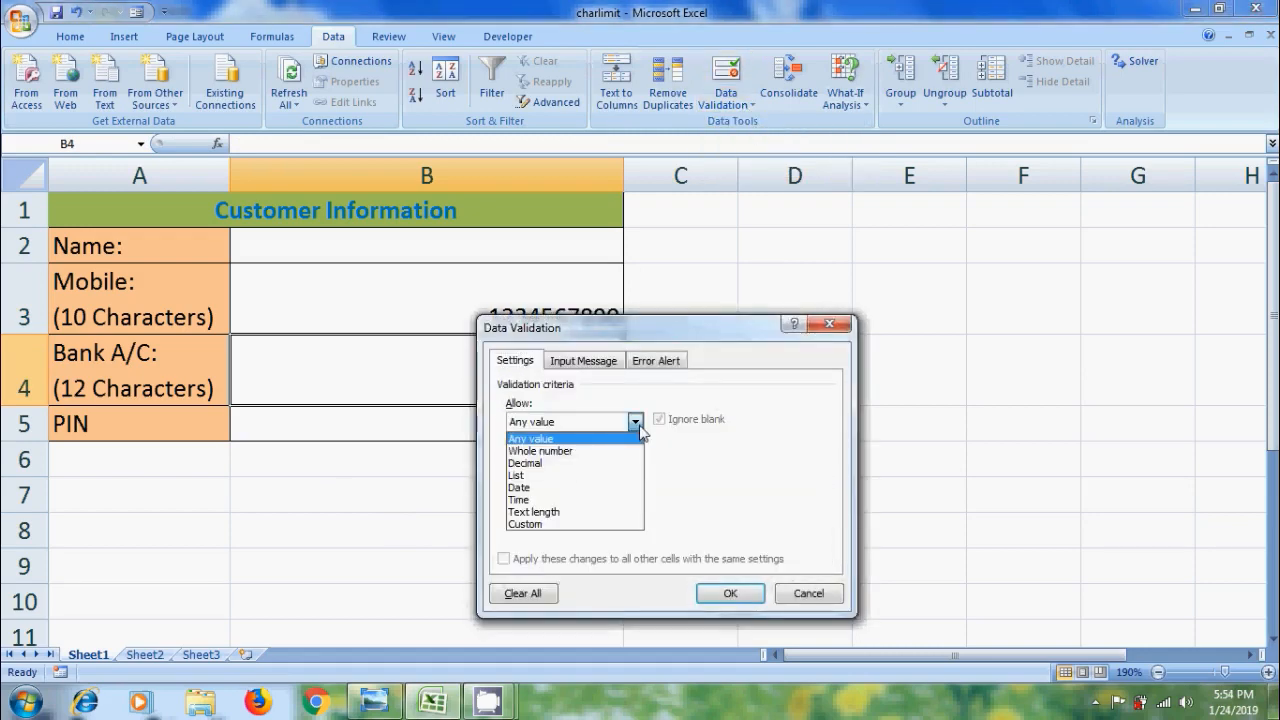
# Step: Validate the Bank A/C cell B4 to Text length between 12 and 12
pyautogui.click(533, 512)
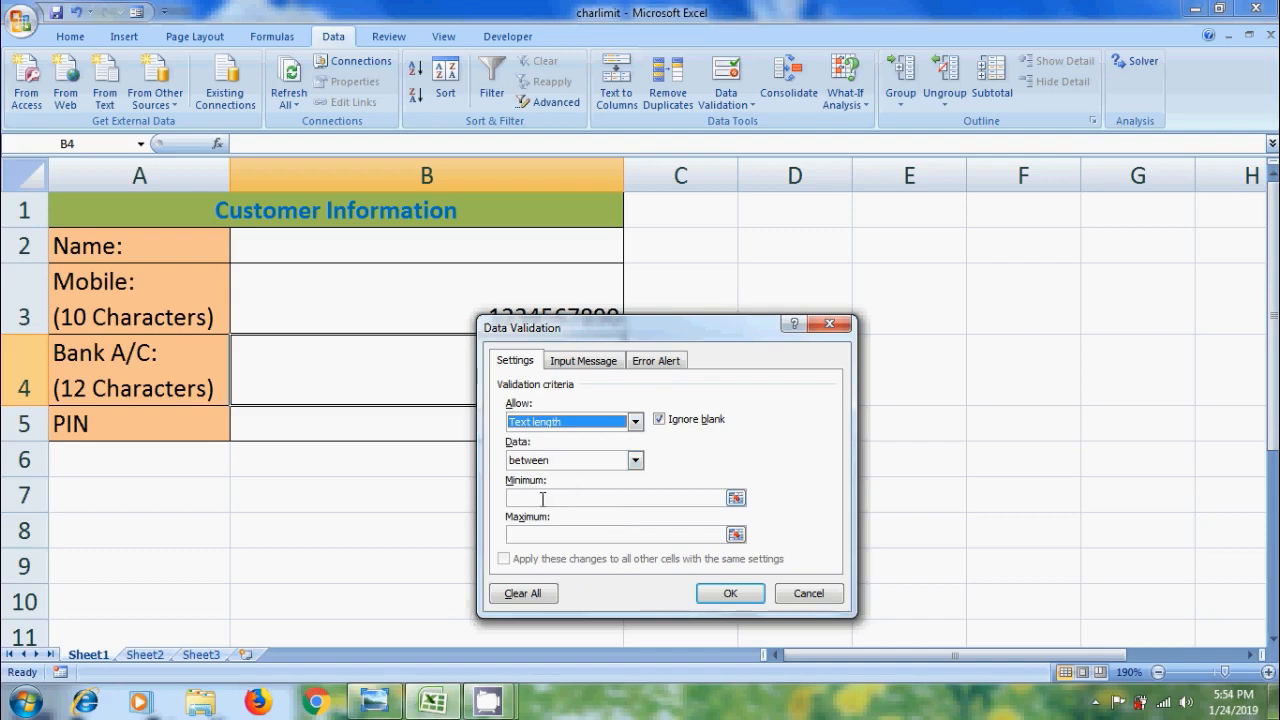
pyautogui.write('12')
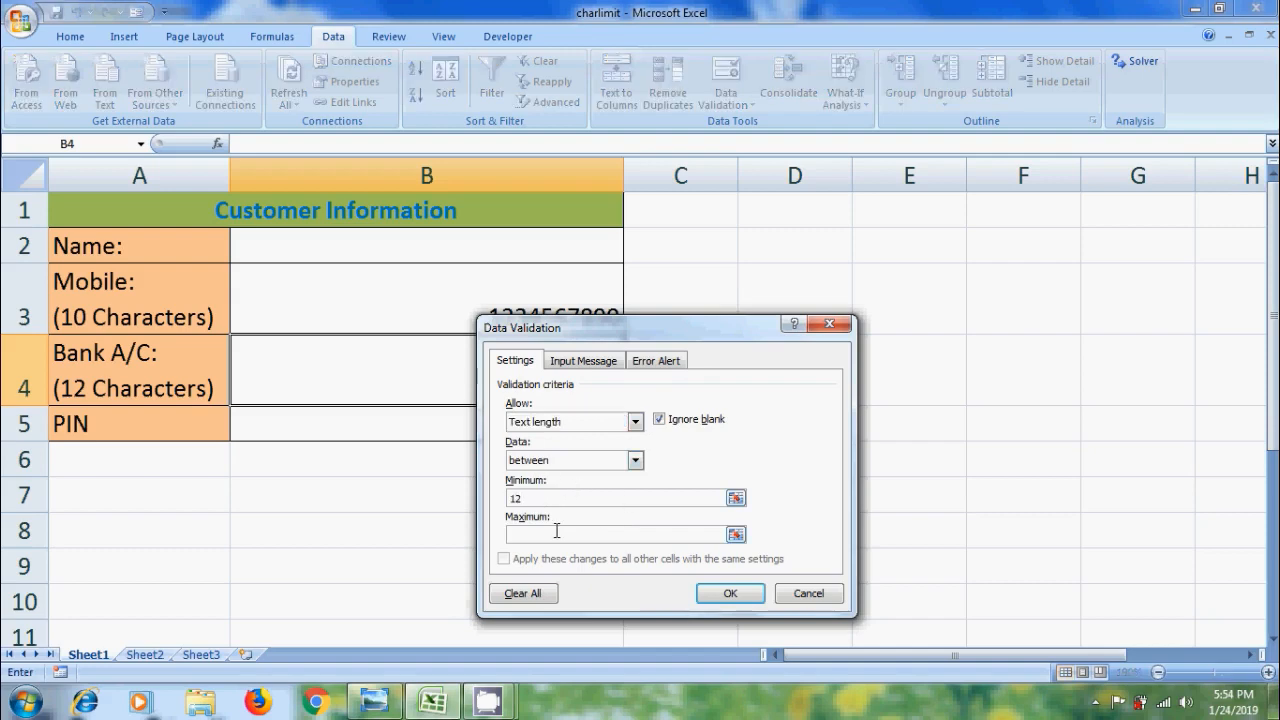
pyautogui.write('12')
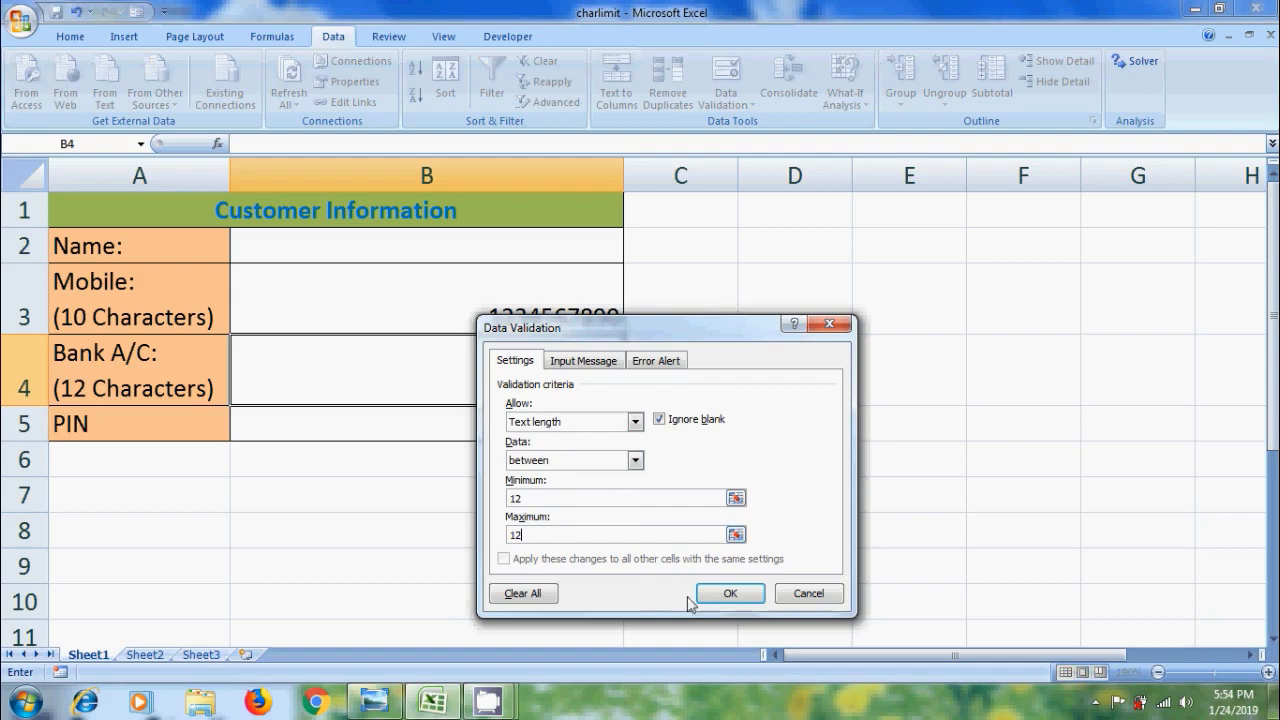
pyautogui.click(729, 593)
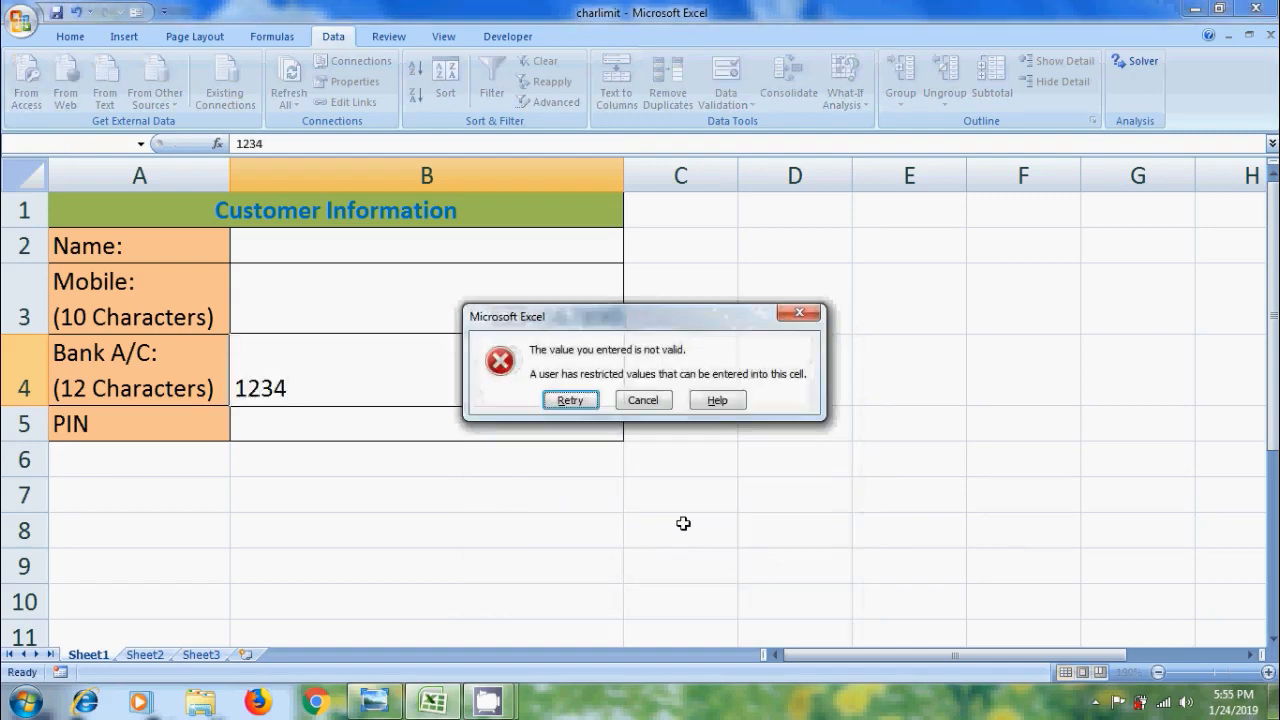
pyautogui.click(643, 400)
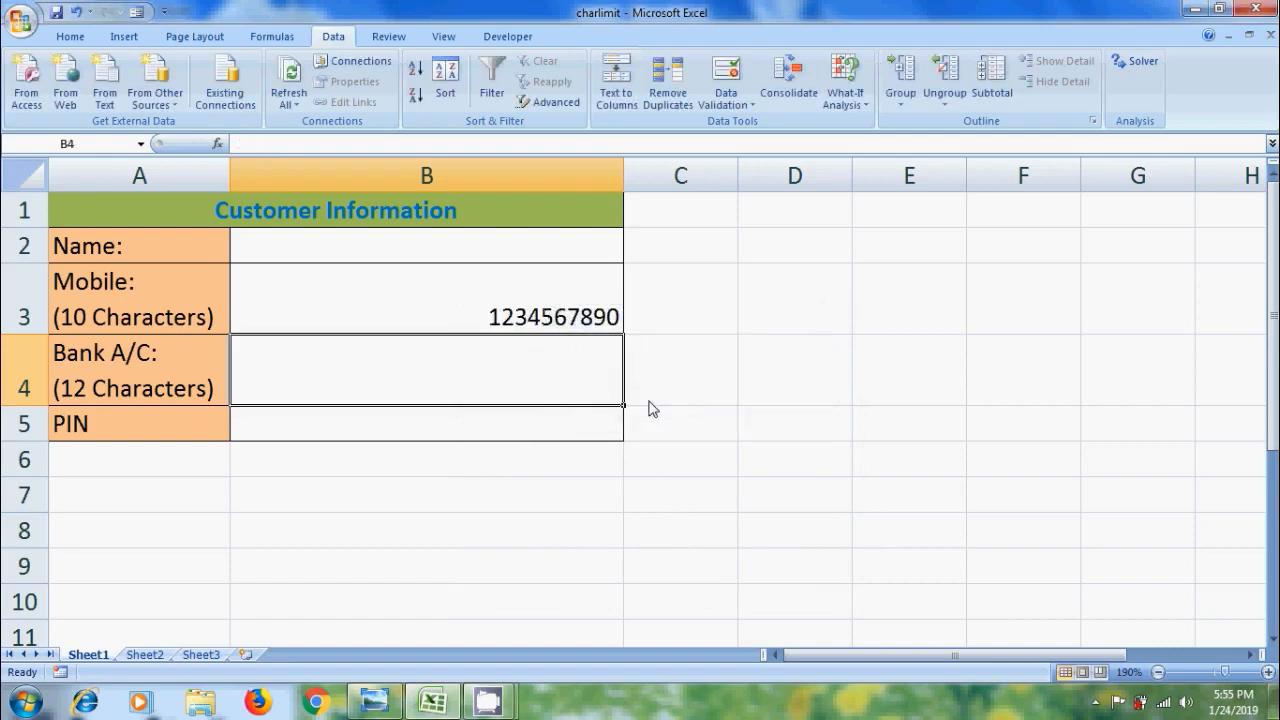
pyautogui.write('123456')
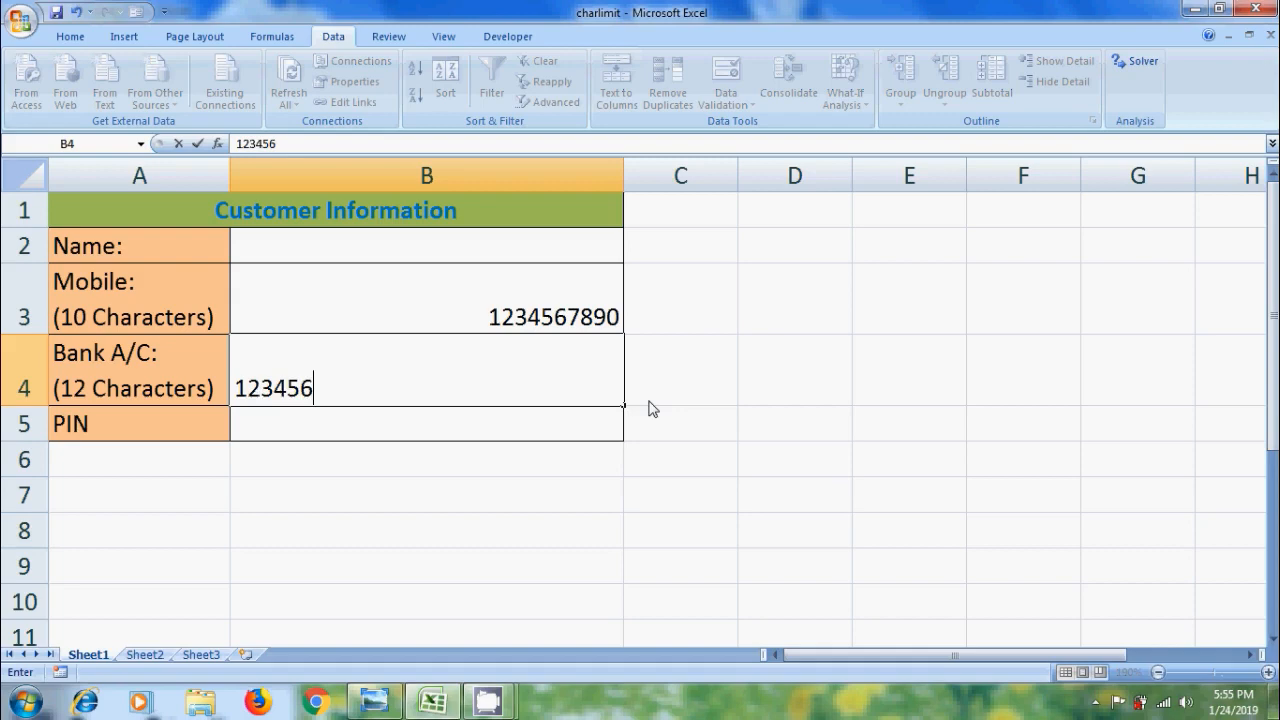
pyautogui.write('7890')
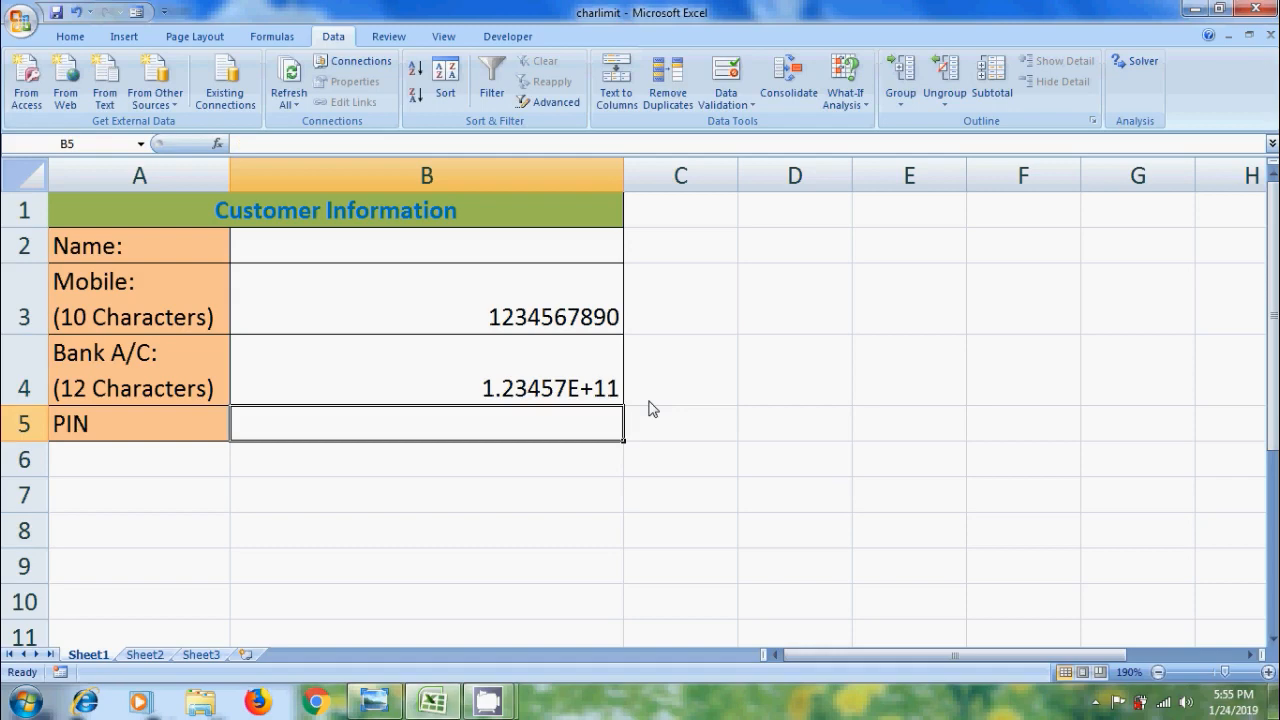
pyautogui.moveTo(649, 399)
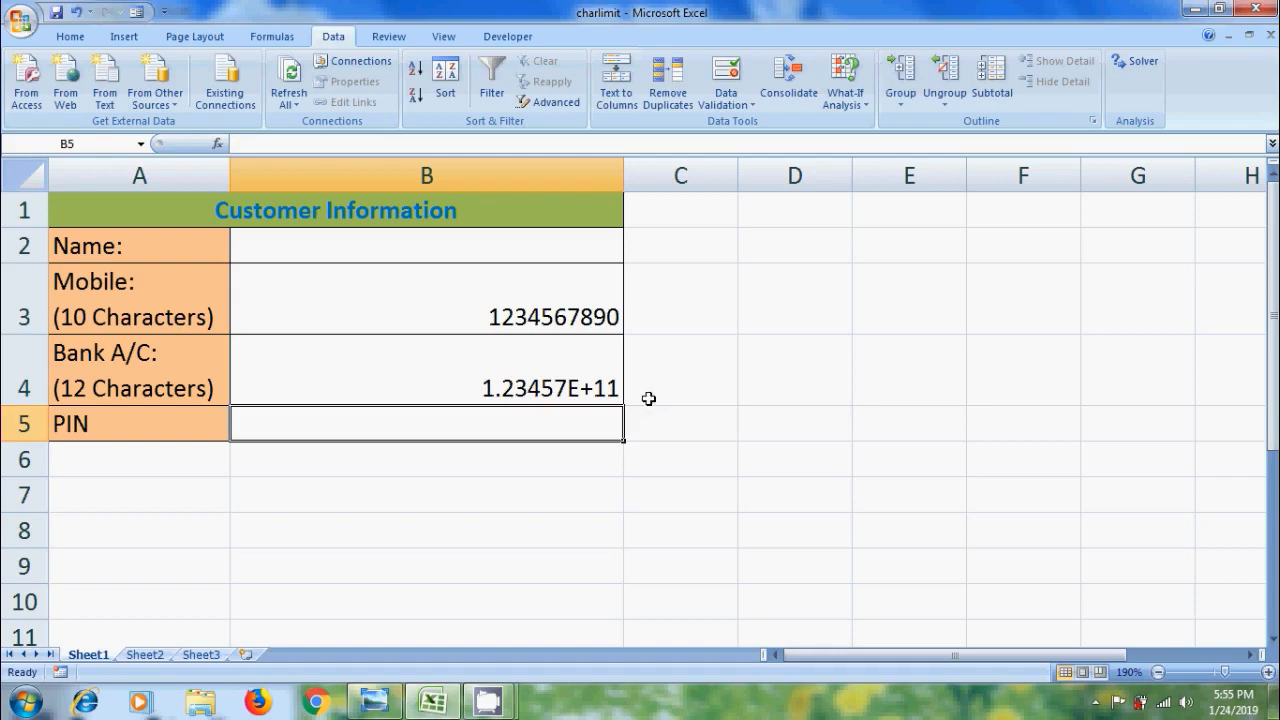
pyautogui.click(426, 370)
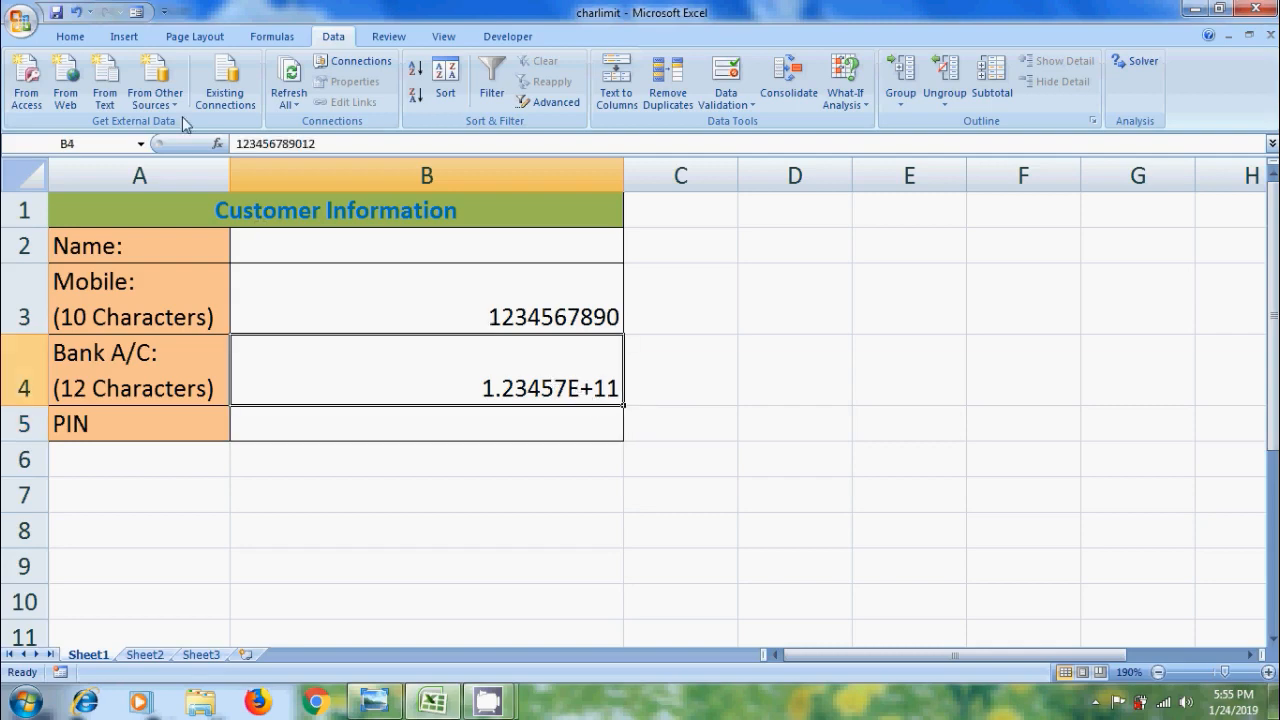
pyautogui.click(69, 36)
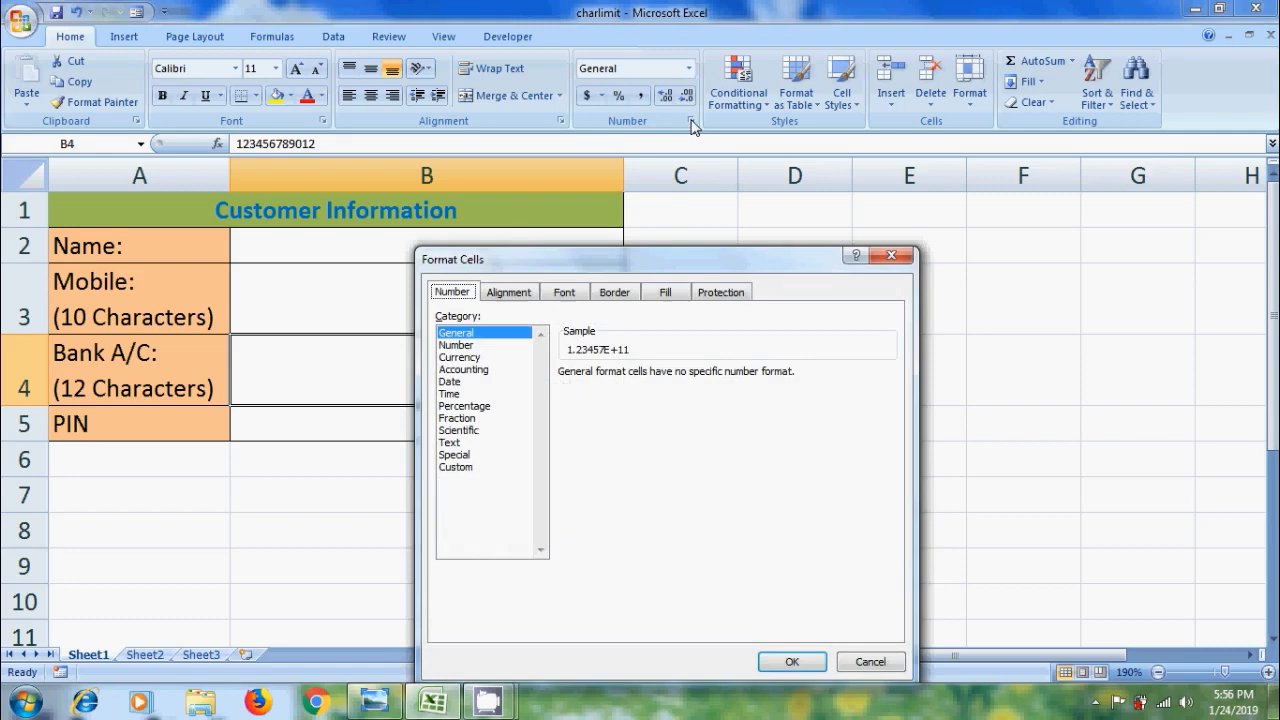
pyautogui.click(455, 466)
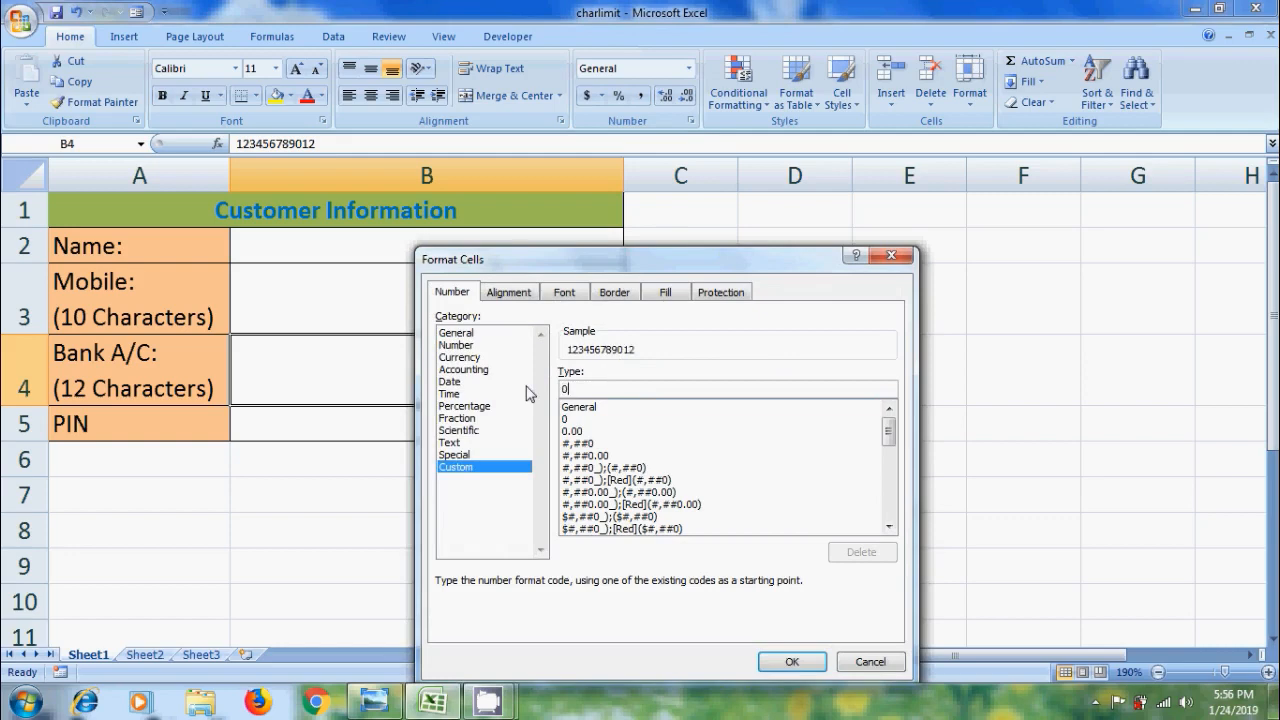
pyautogui.write('00000')
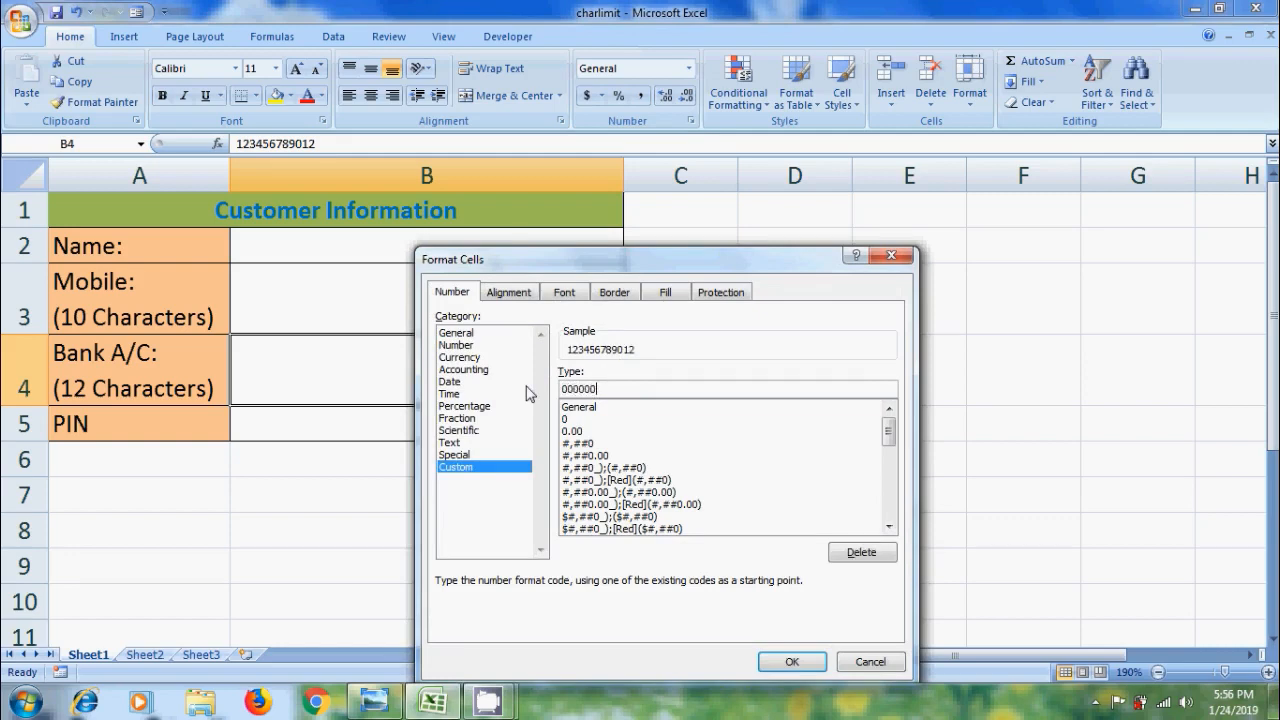
pyautogui.write('0000')
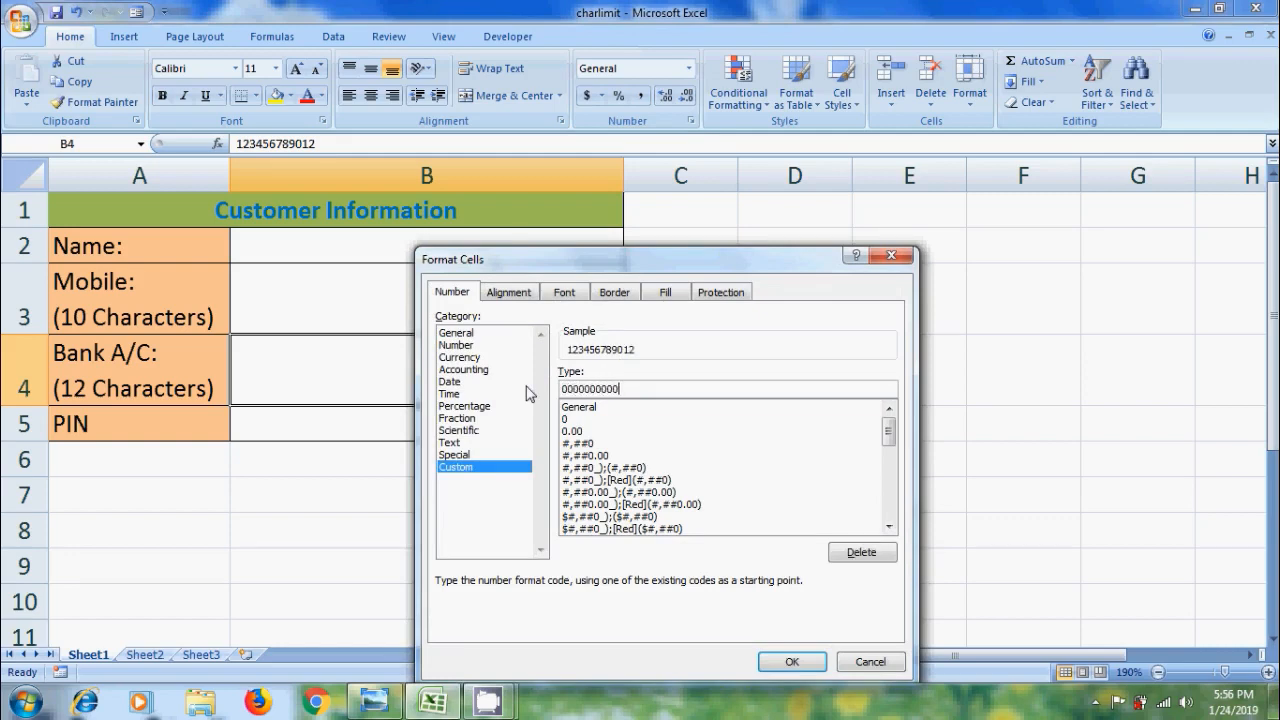
pyautogui.click(791, 661)
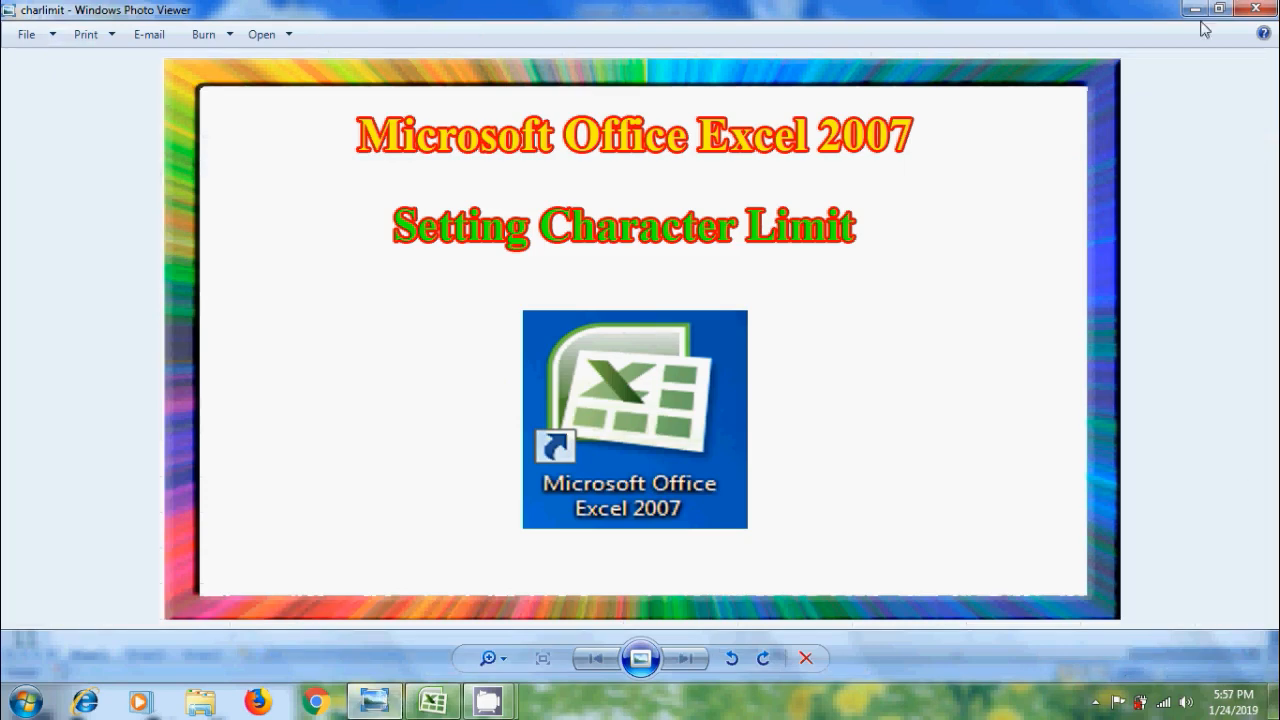
pyautogui.moveTo(1163, 159)
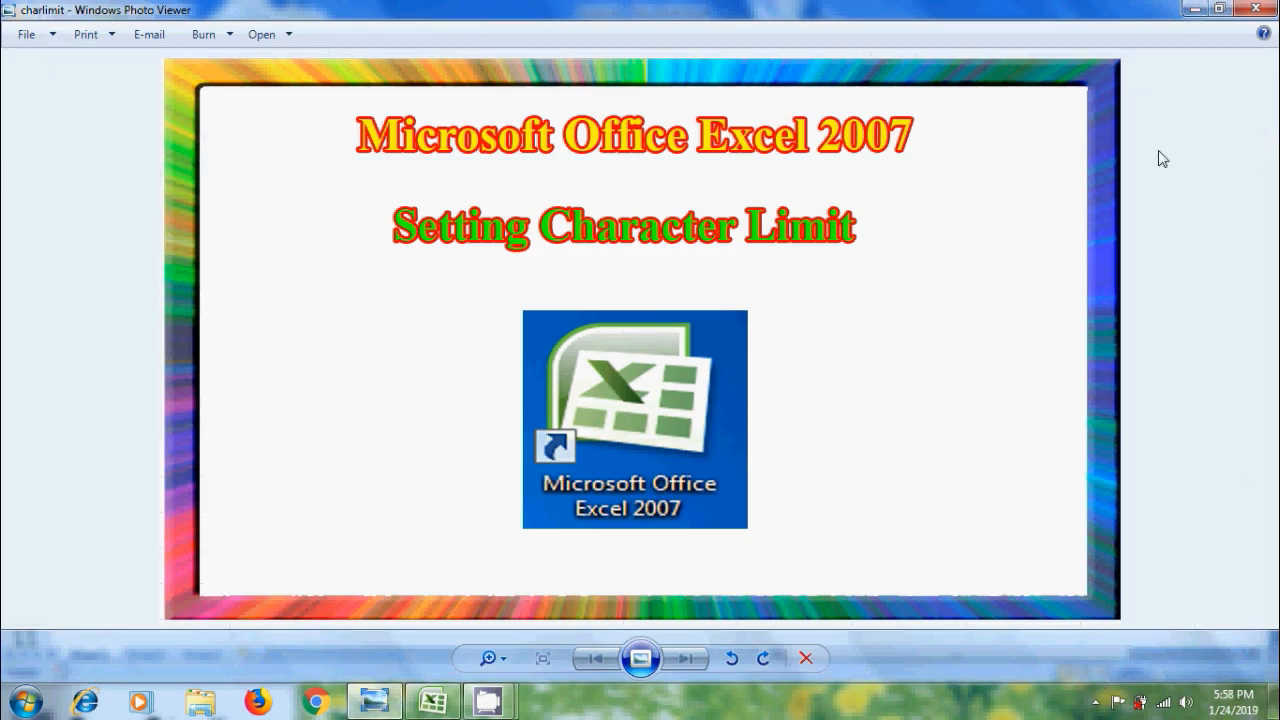